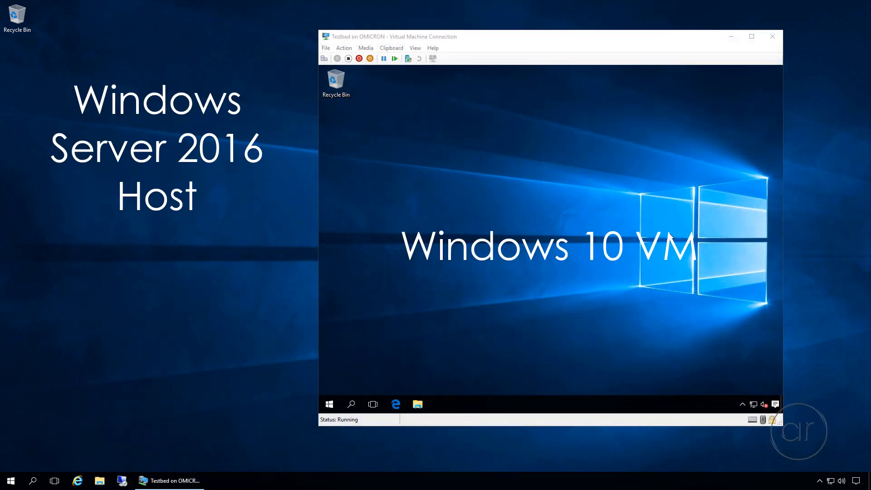
mouse_move(228, 188)
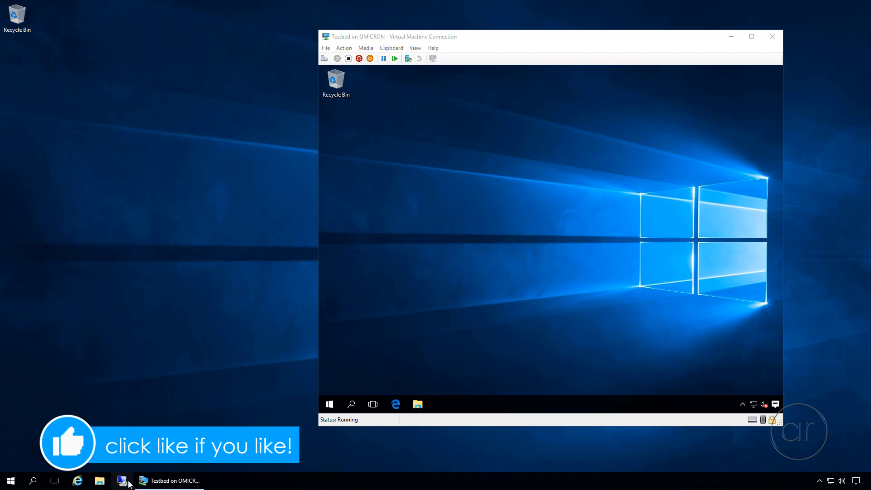
Launch Remote Desktop Connection on the host targeting the VM at 192.168.1.131.
left_click(121, 481)
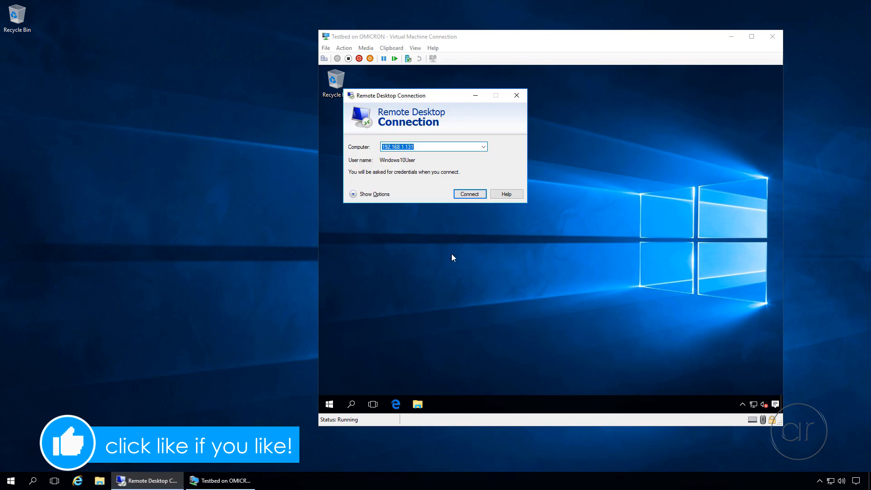
left_click(469, 194)
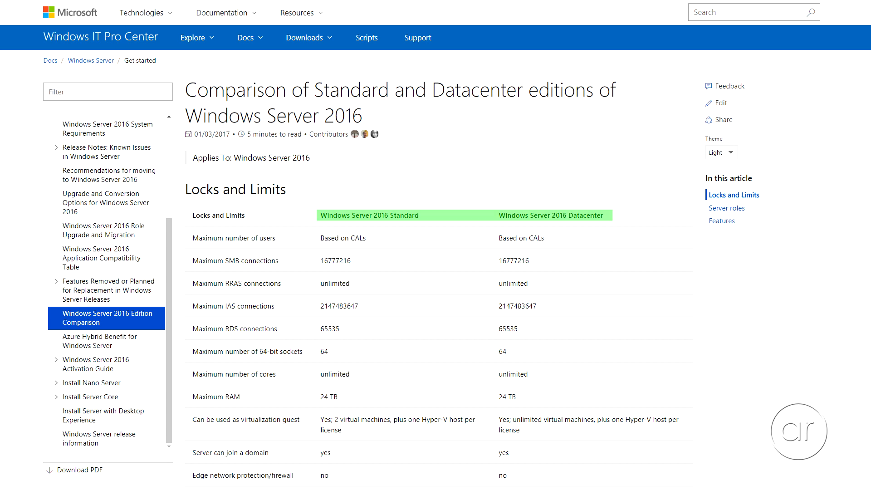
Scroll the Hyper-V system requirements page down to the General requirements section.
scroll("down", 3)
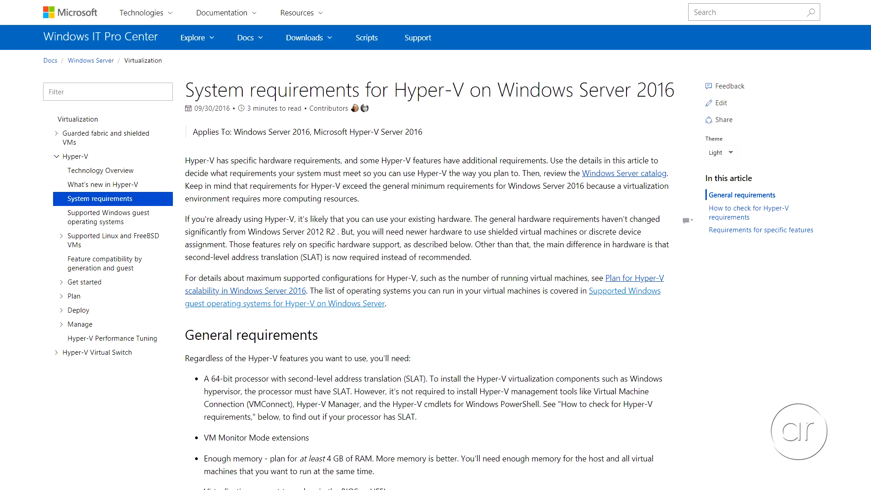
scroll("down", 3)
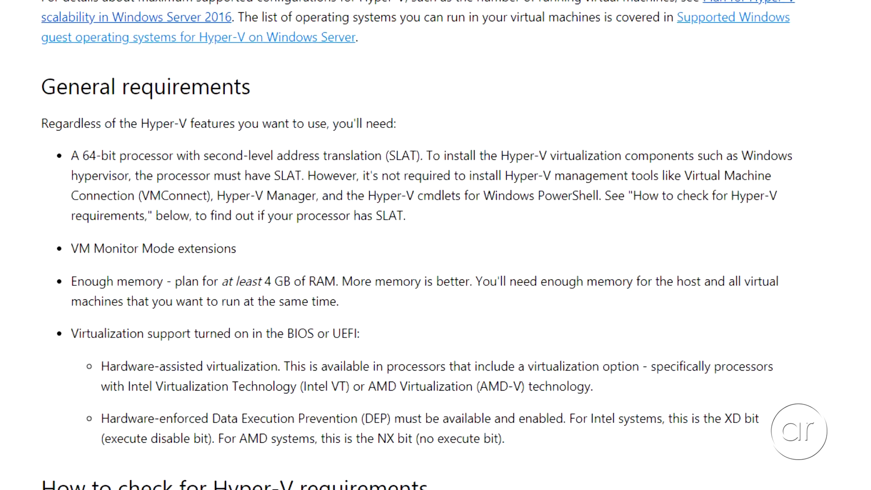
scroll("down", 3)
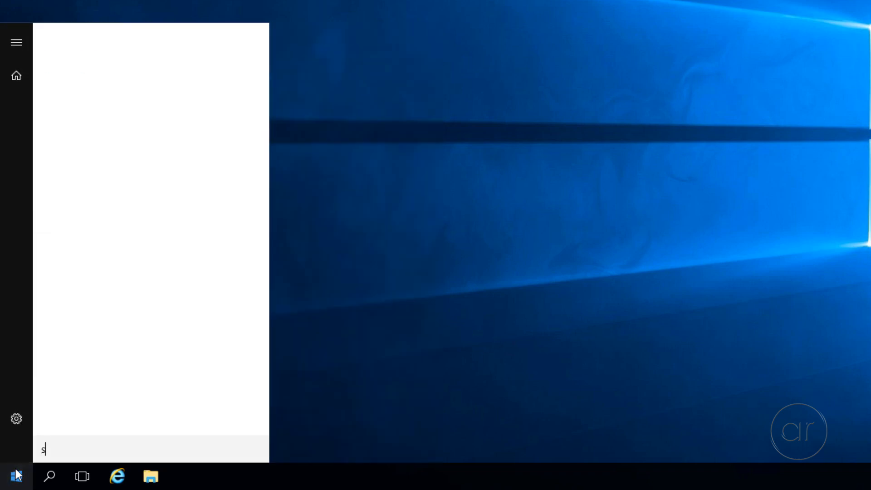
Find and launch System Information from Start search and maximize it.
type("ystem info")
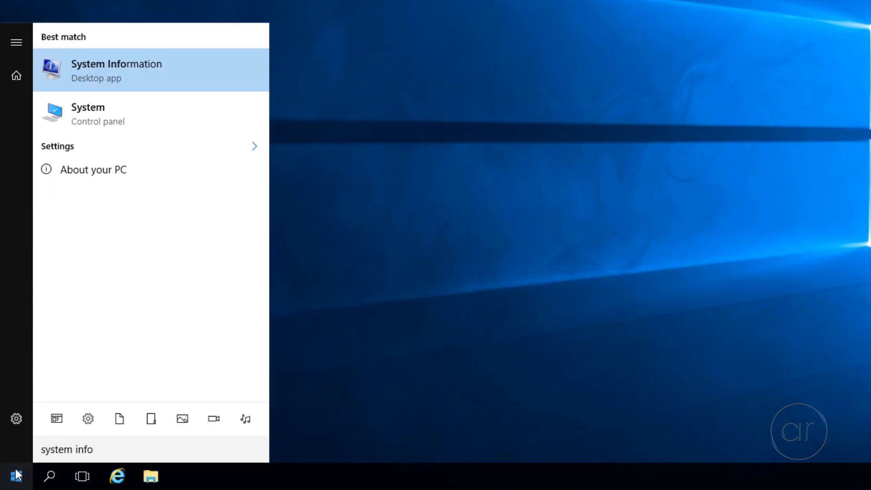
left_click(117, 70)
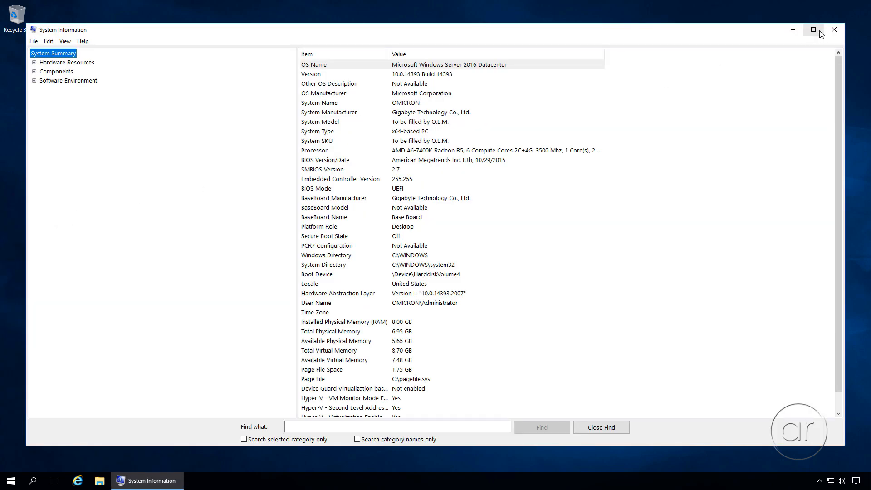
left_click(813, 29)
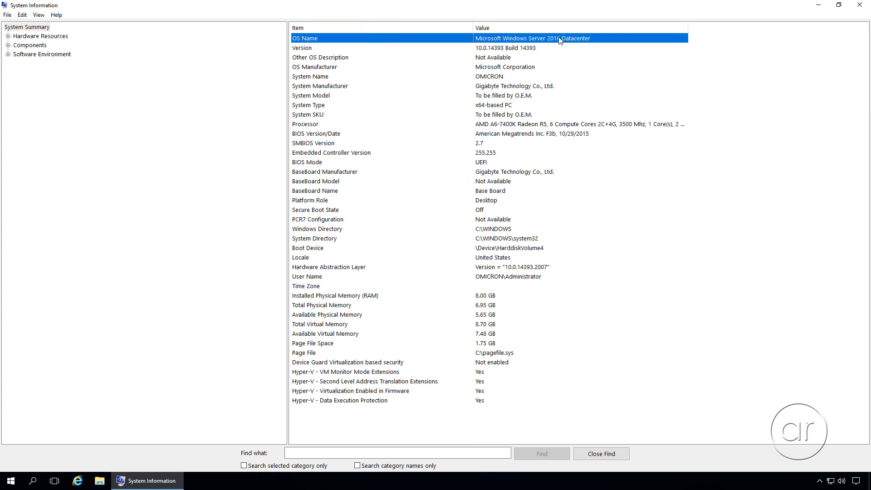
mouse_move(571, 43)
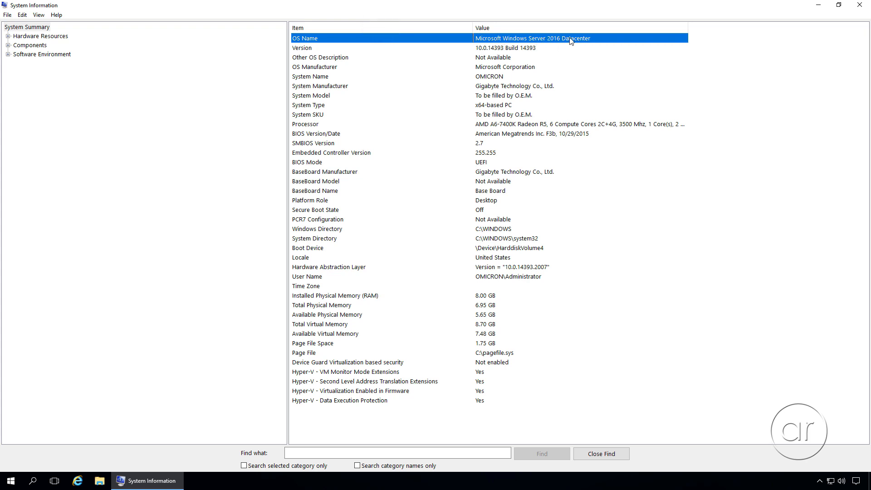
mouse_move(491, 403)
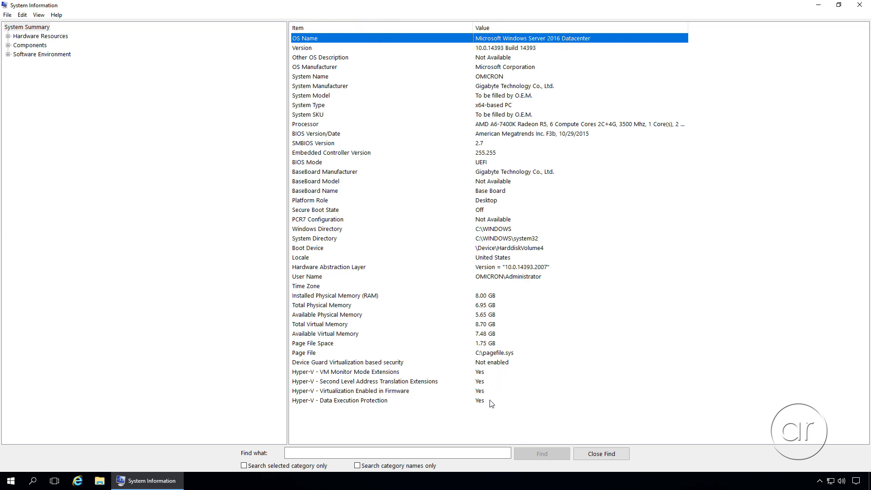
Highlight the Second Level Address Translation and VM Monitor Mode Extensions entries reading Yes.
left_click(364, 381)
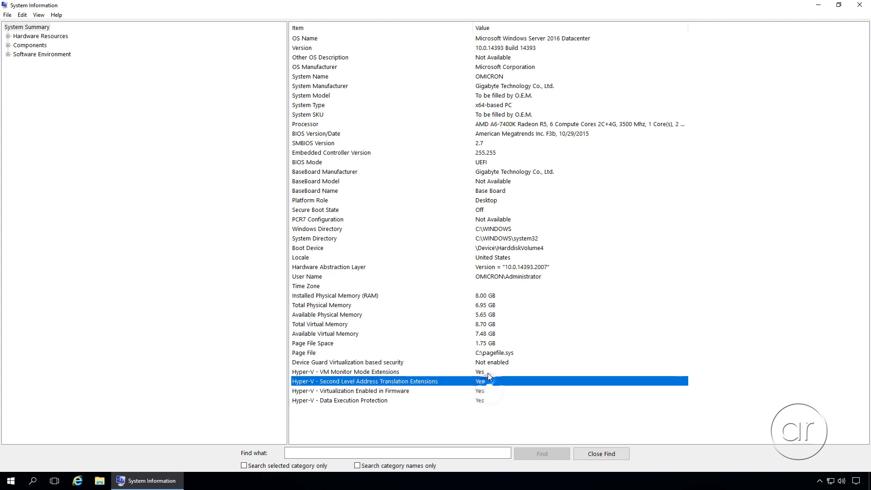
left_click(345, 372)
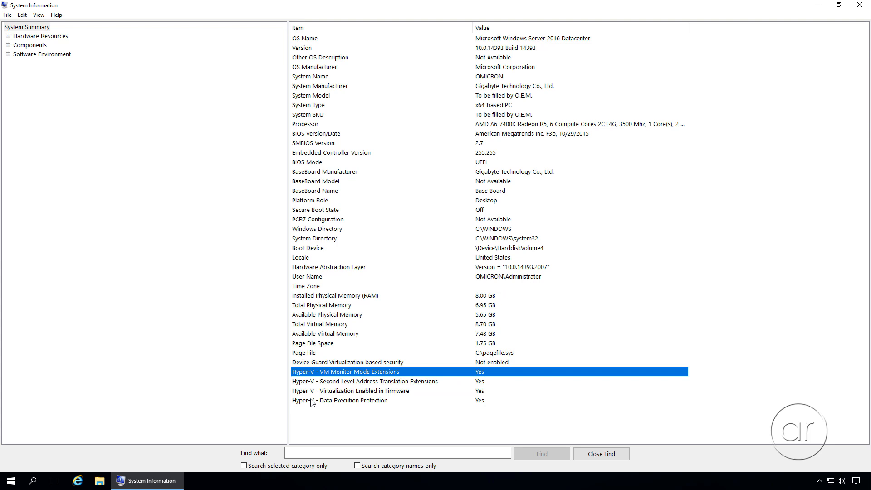
mouse_move(358, 399)
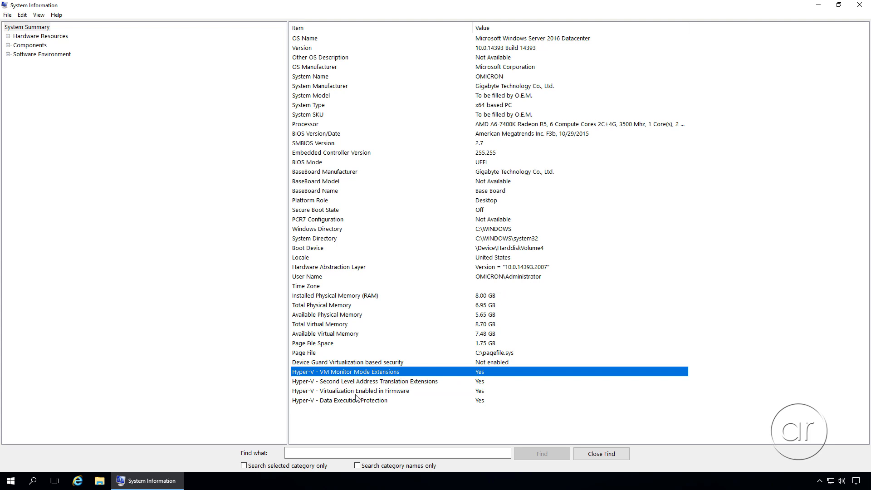
mouse_move(476, 376)
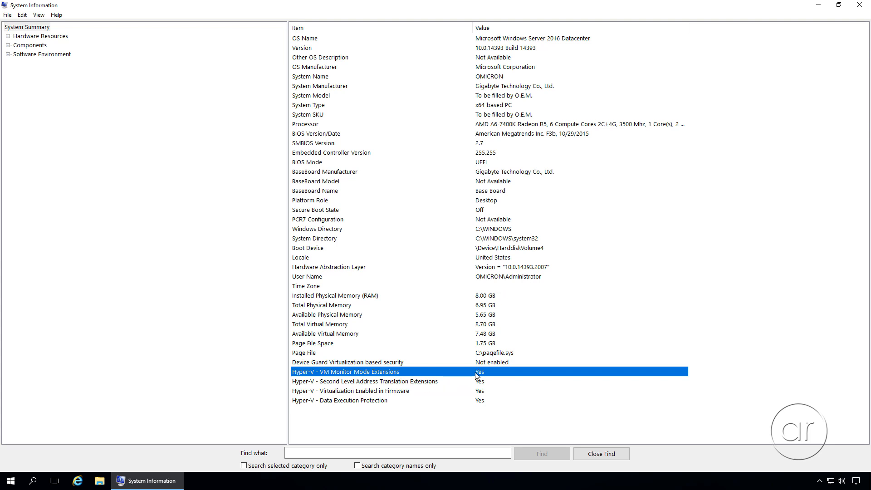
mouse_move(576, 317)
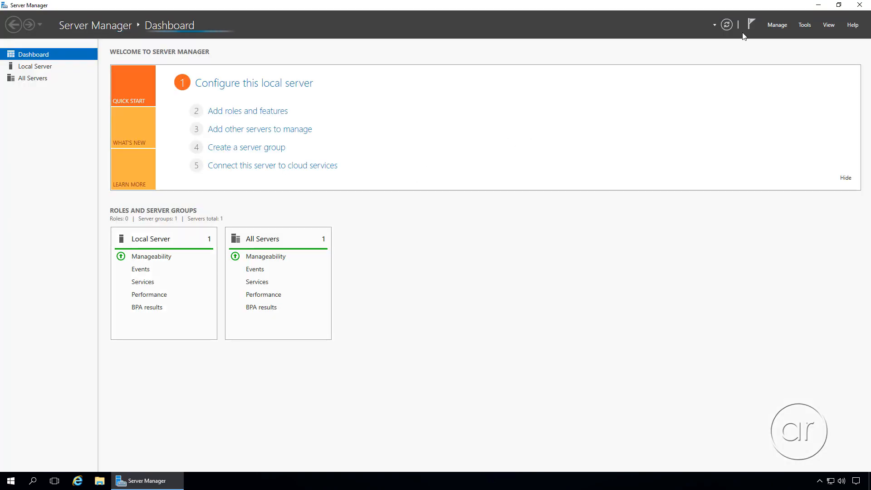
Start the Add Roles and Features Wizard from the Manage menu and pass the introduction.
left_click(778, 24)
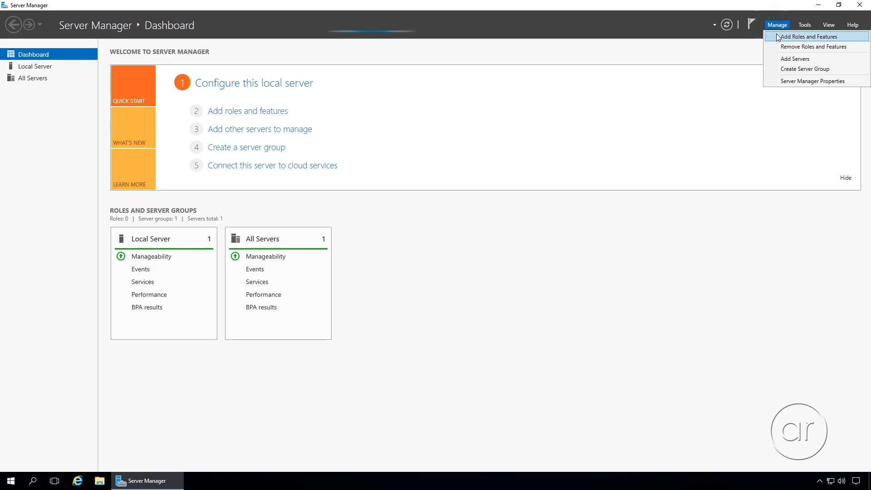
left_click(807, 36)
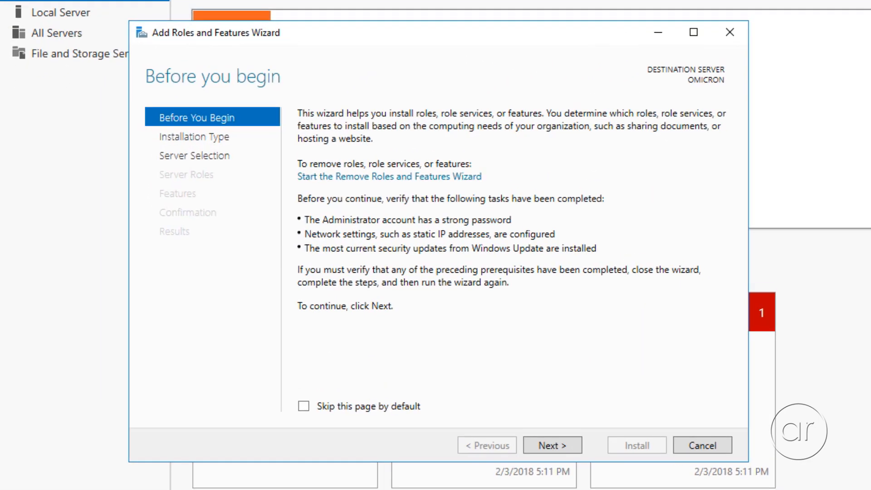
mouse_move(552, 444)
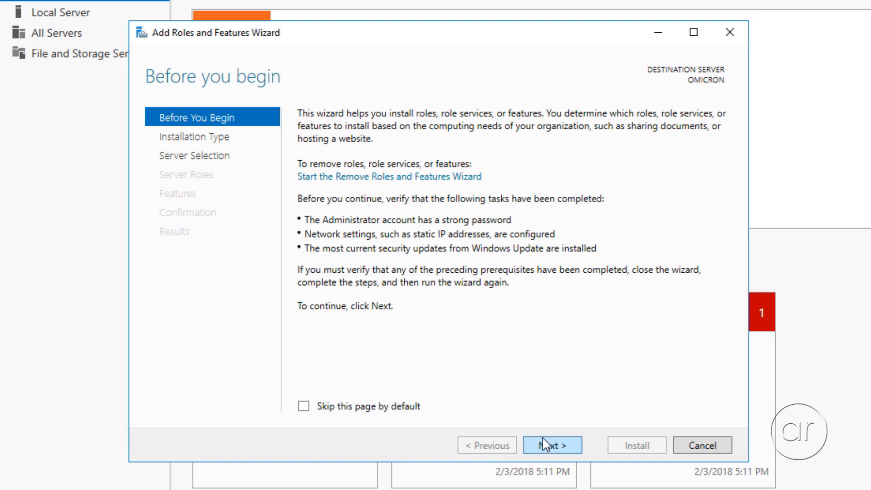
left_click(552, 445)
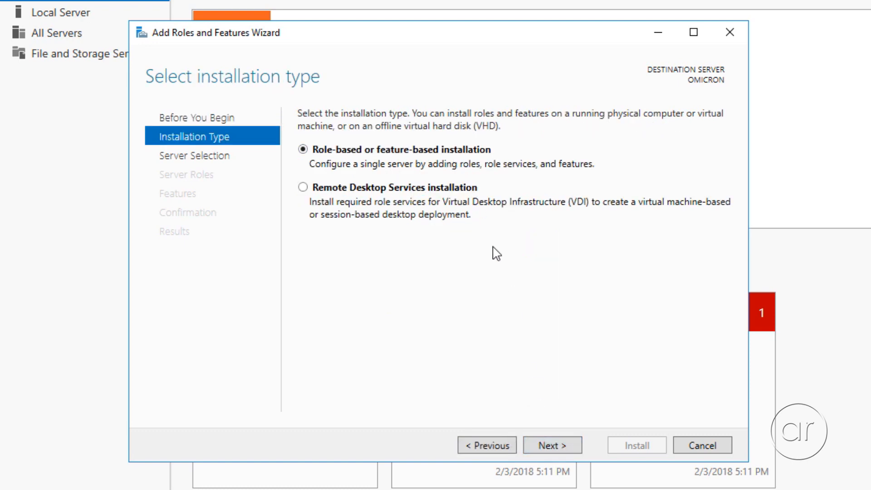
Keep role-based installation and the OMICRON destination server, continuing onward.
left_click(551, 445)
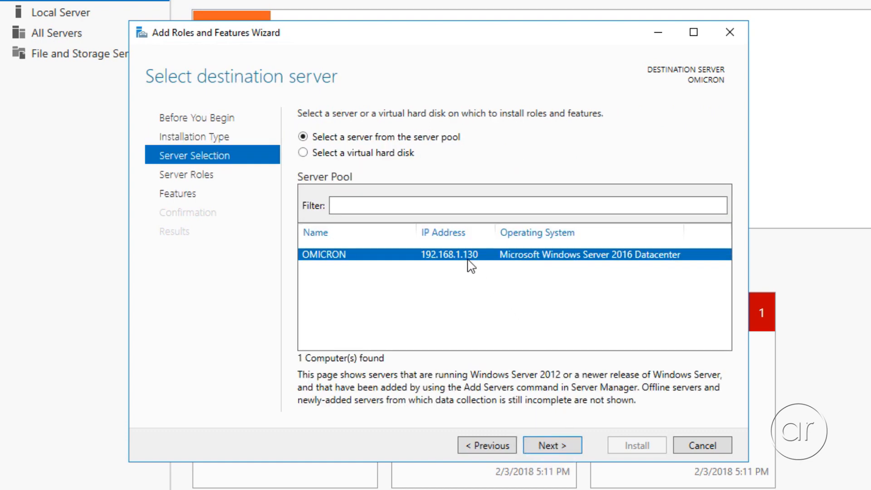
left_click(552, 444)
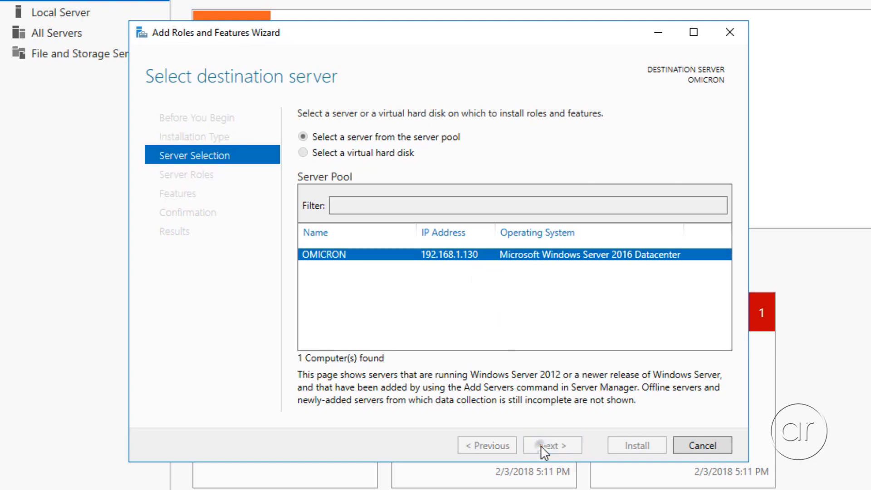
Select the Hyper-V server role and accept its required additional features.
left_click(551, 445)
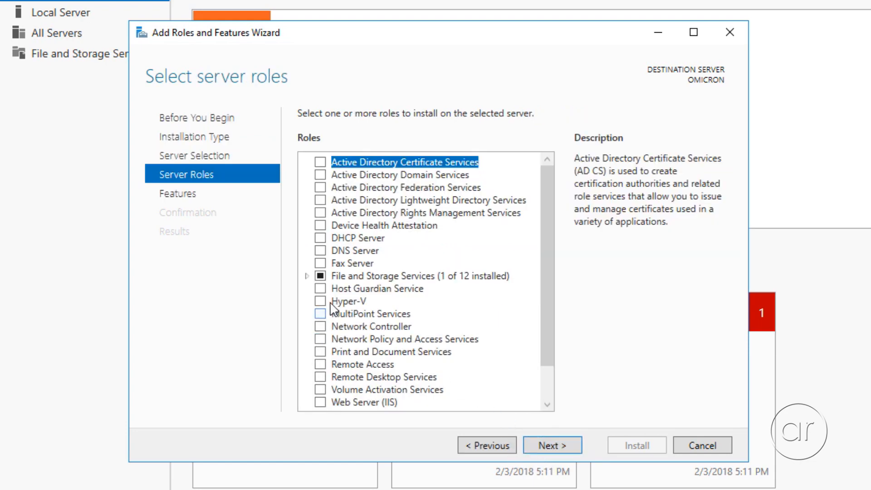
left_click(349, 300)
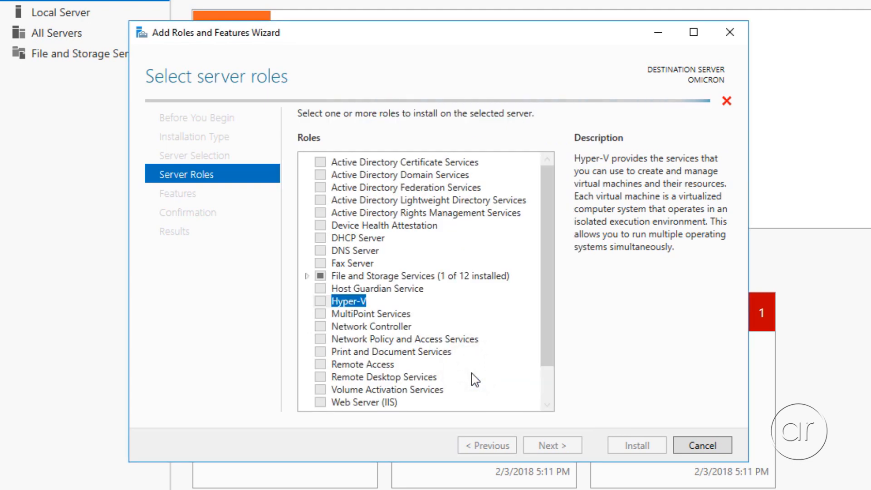
left_click(320, 300)
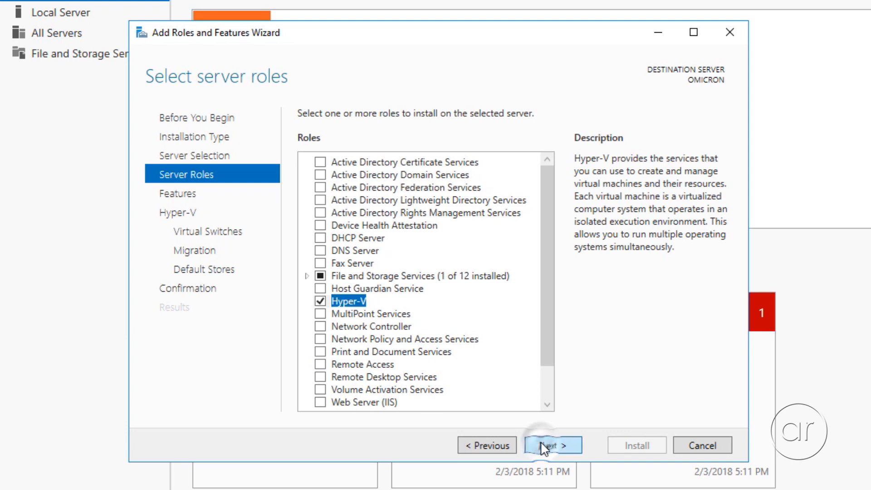
Continue past the features page to the Hyper-V overview page.
left_click(551, 445)
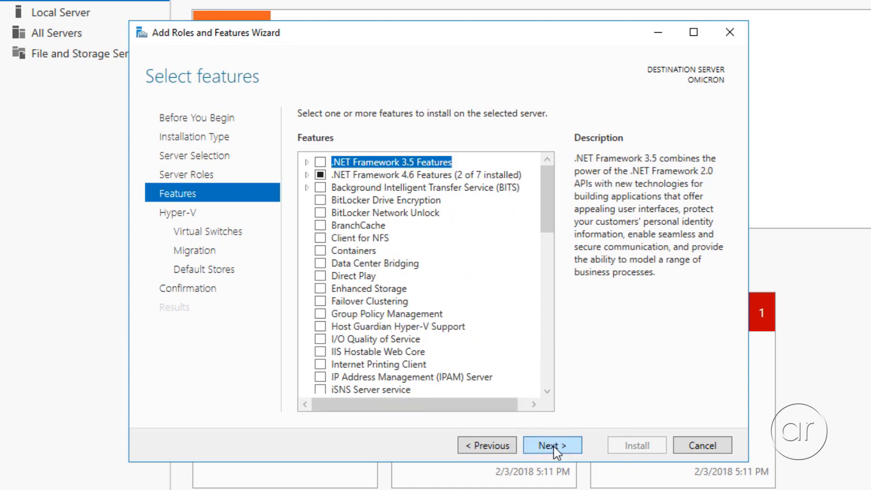
left_click(551, 445)
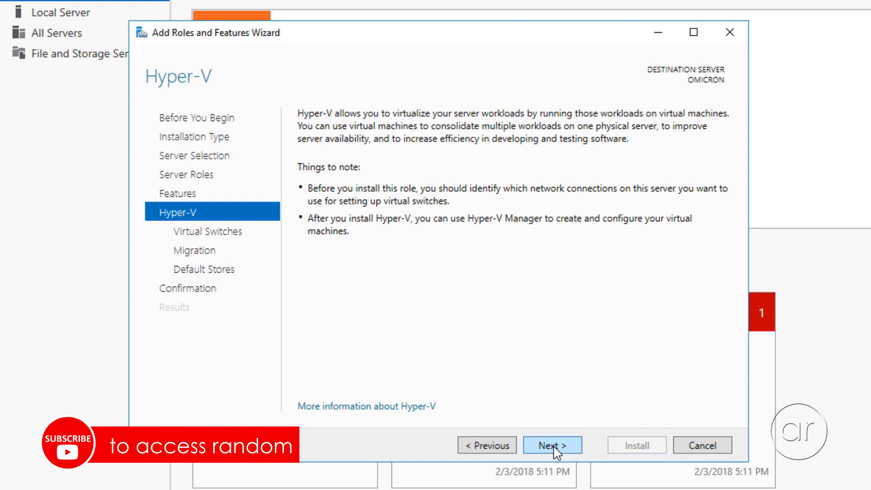
Reach the Virtual Switches page and tick the Ethernet adapter for a virtual switch.
left_click(552, 445)
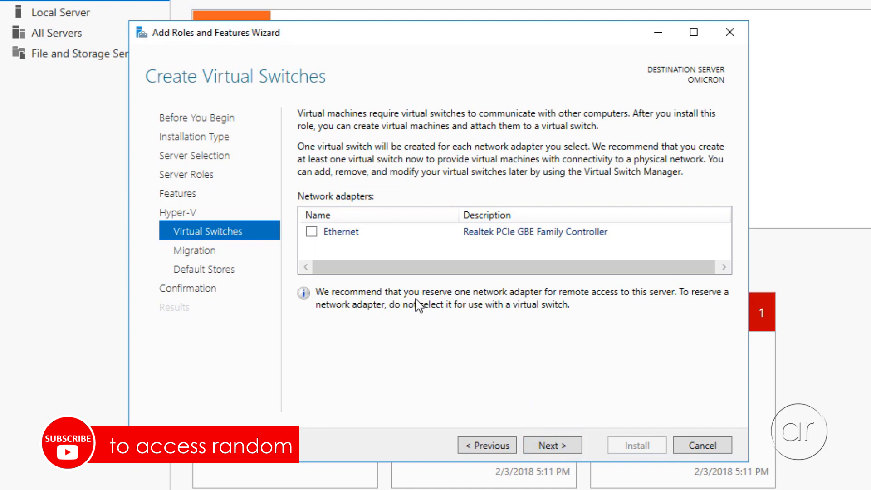
left_click(311, 232)
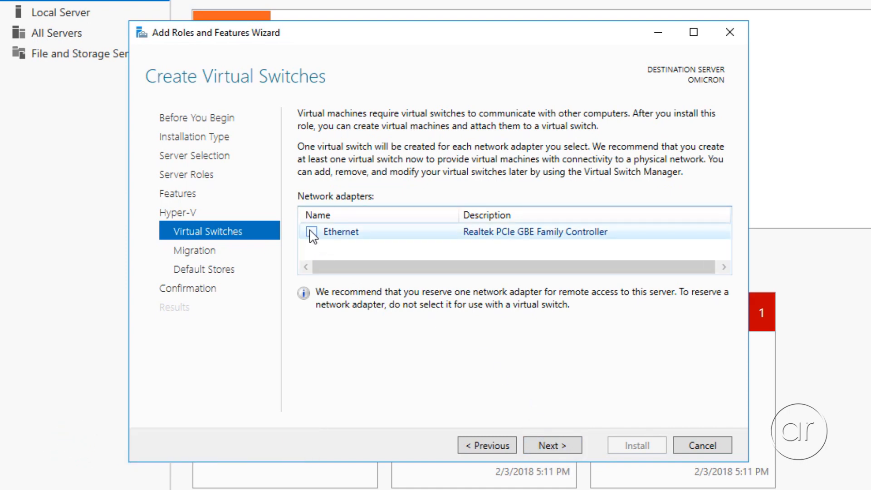
left_click(313, 231)
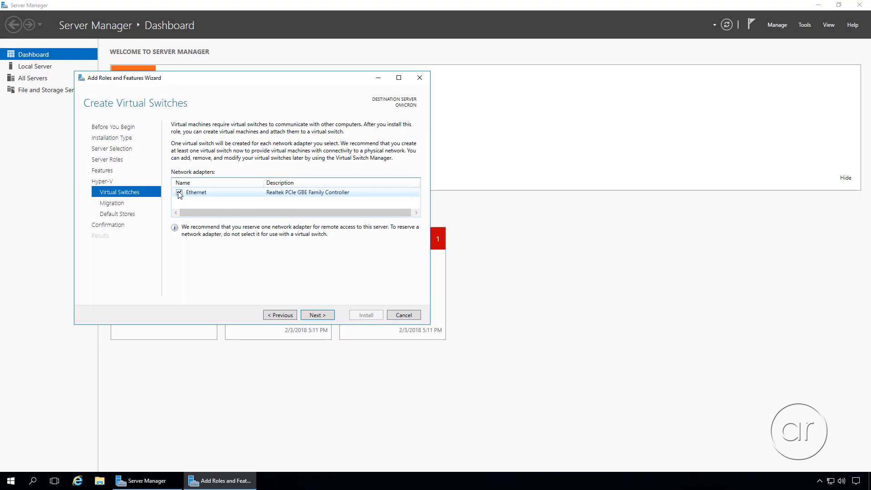
Bring up the network connection status via Network and Sharing Center.
left_click(179, 193)
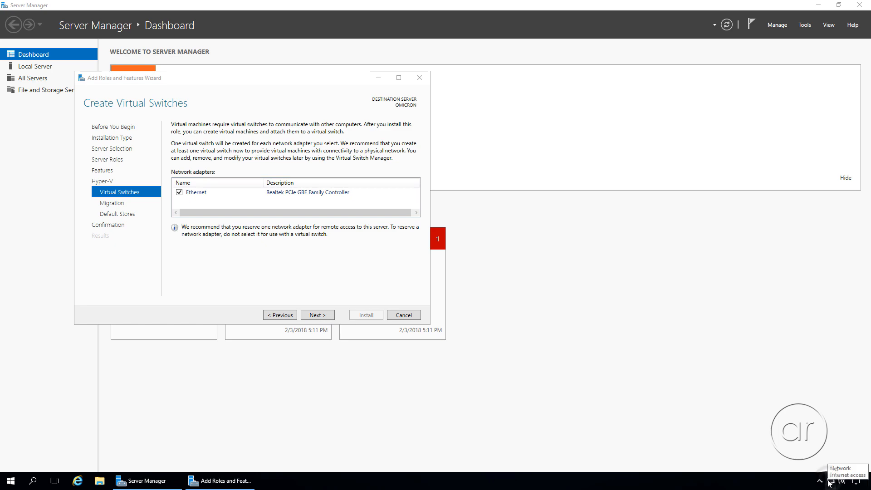
left_click(832, 480)
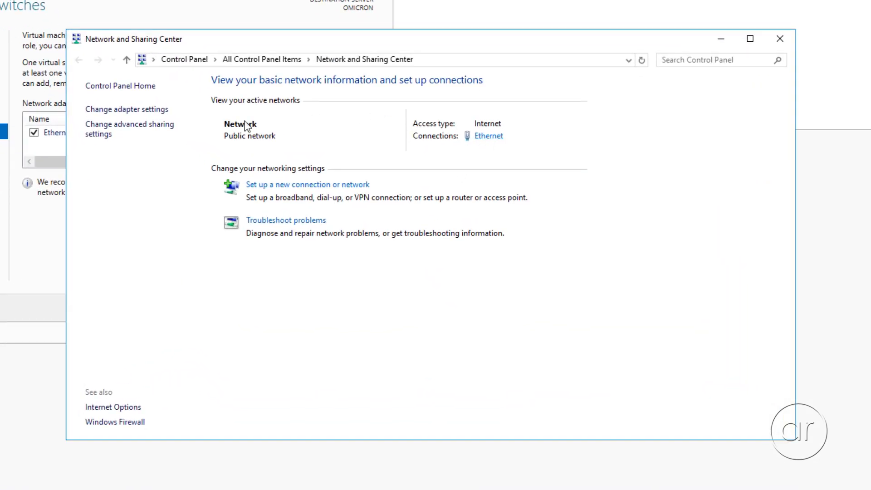
left_click(127, 109)
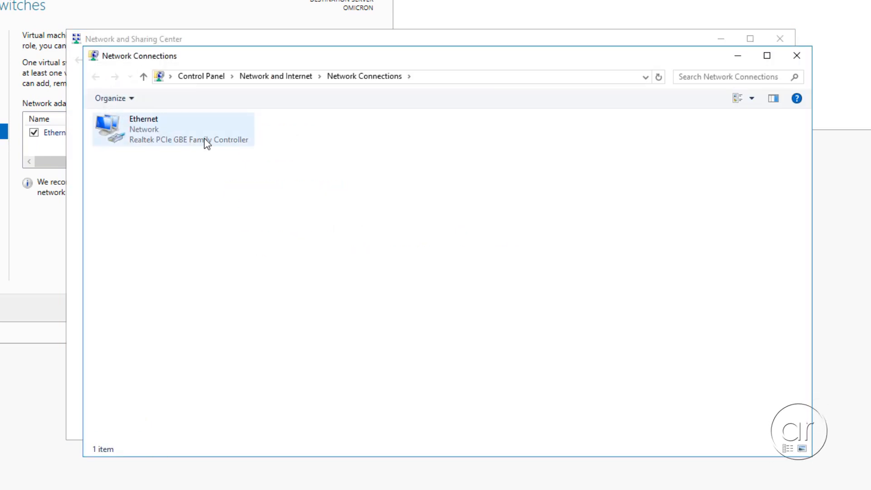
mouse_move(798, 55)
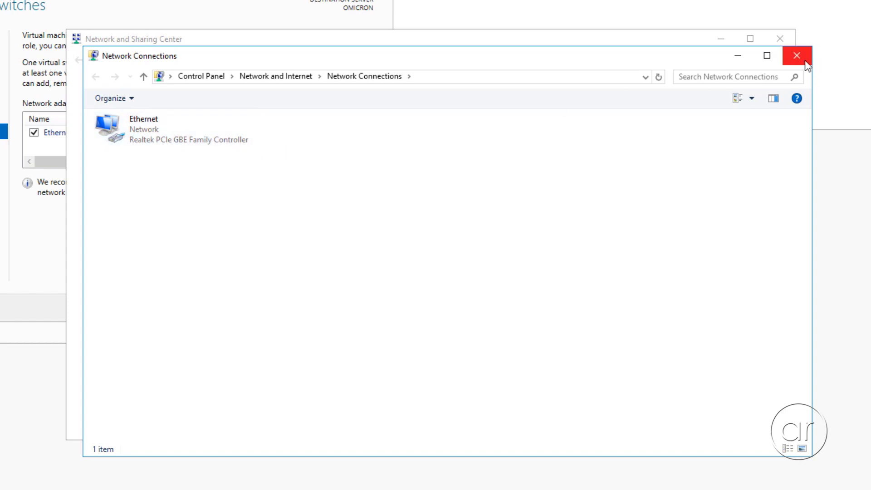
left_click(780, 55)
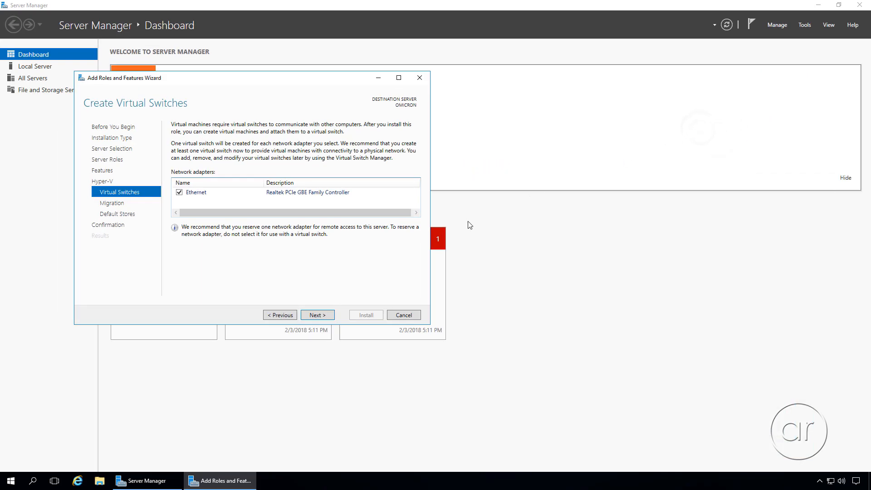
Advance past the migration settings to the Default Stores page.
left_click(317, 315)
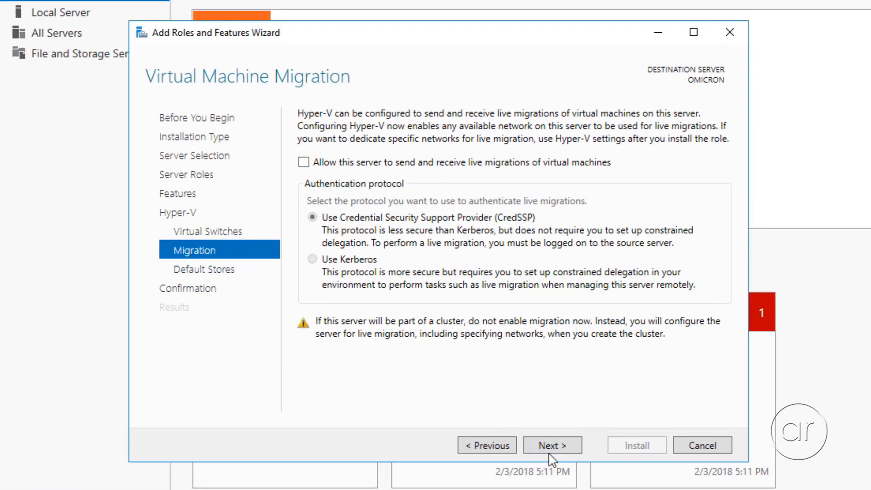
left_click(552, 444)
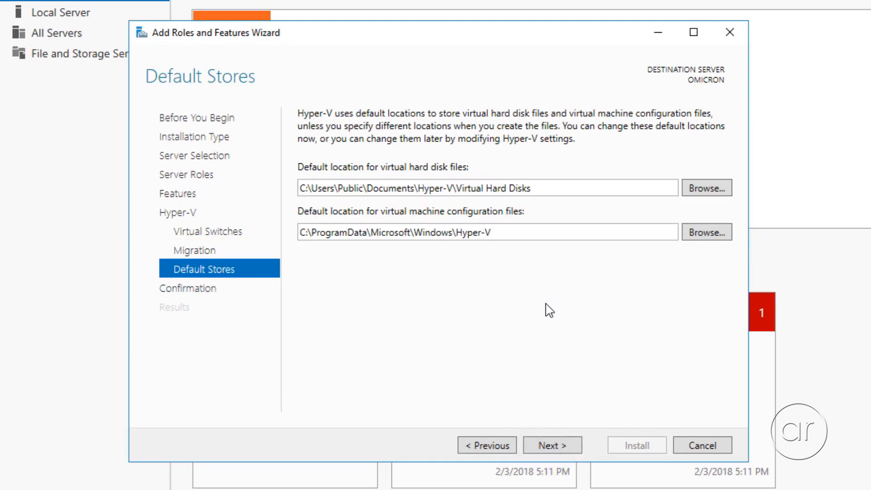
Review the default virtual hard disk and configuration paths, then reach the confirmation summary.
triple_click(488, 186)
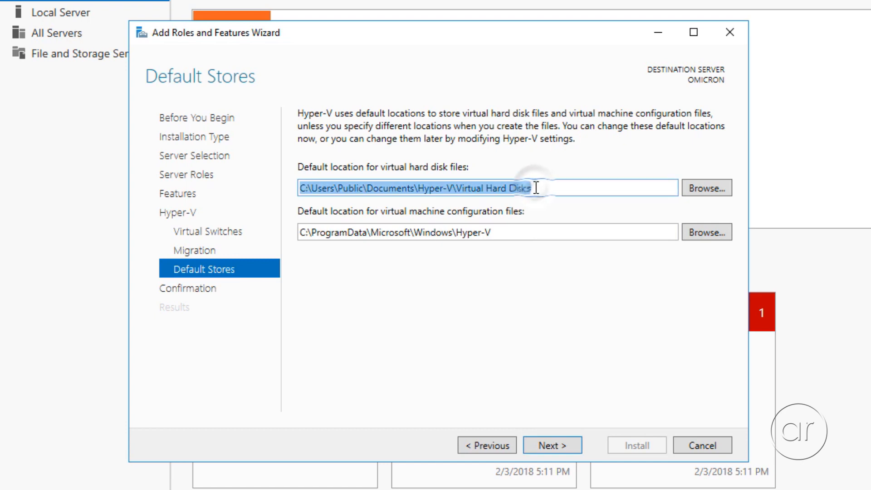
left_click(488, 232)
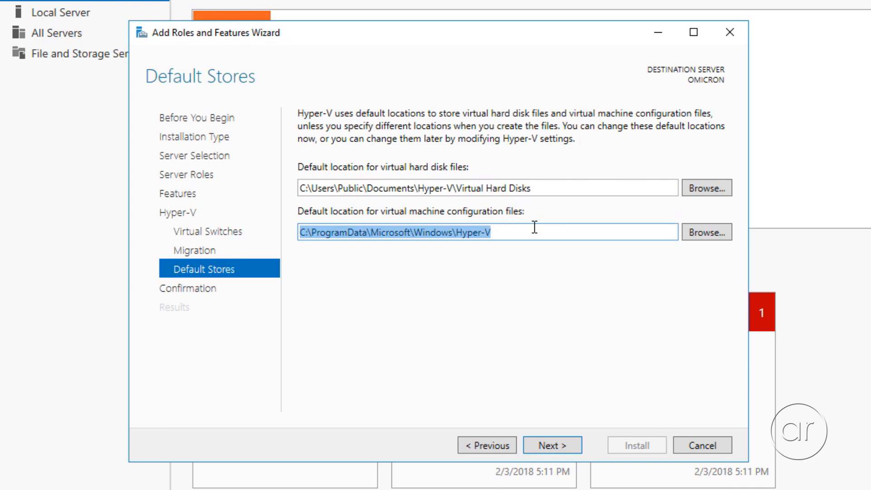
mouse_move(539, 228)
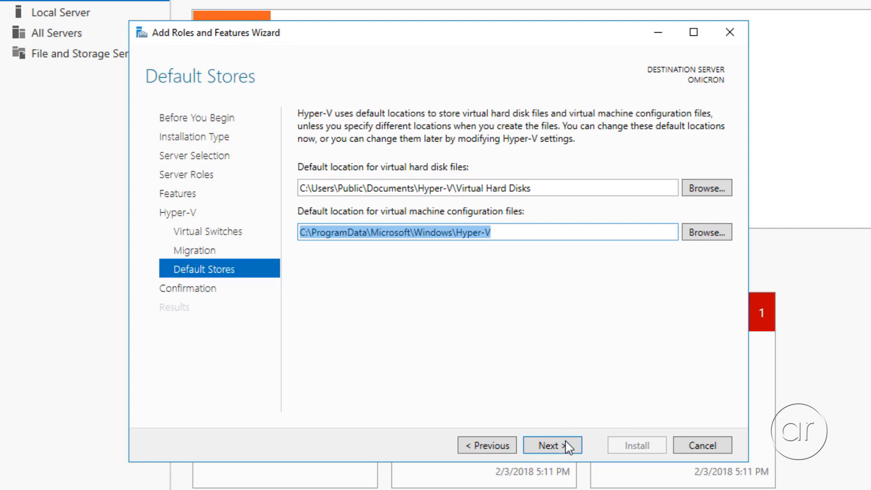
left_click(553, 444)
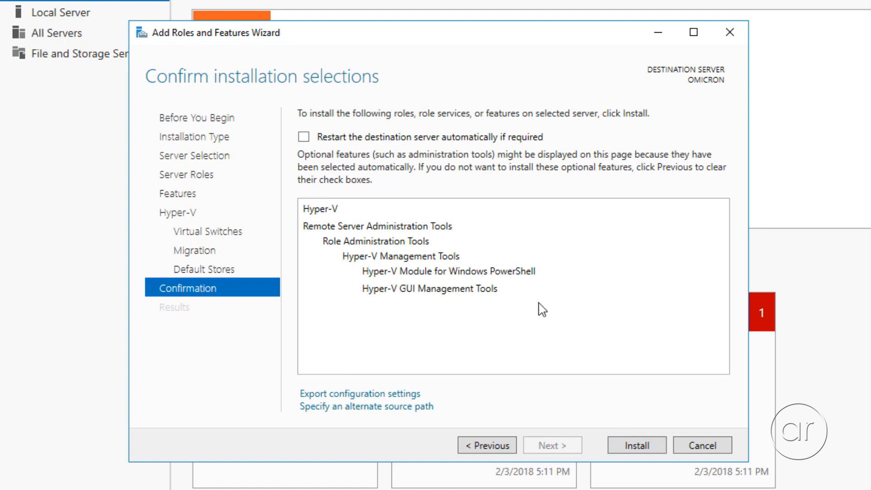
Allow automatic destination server restarts and start installing the Hyper-V role.
left_click(304, 137)
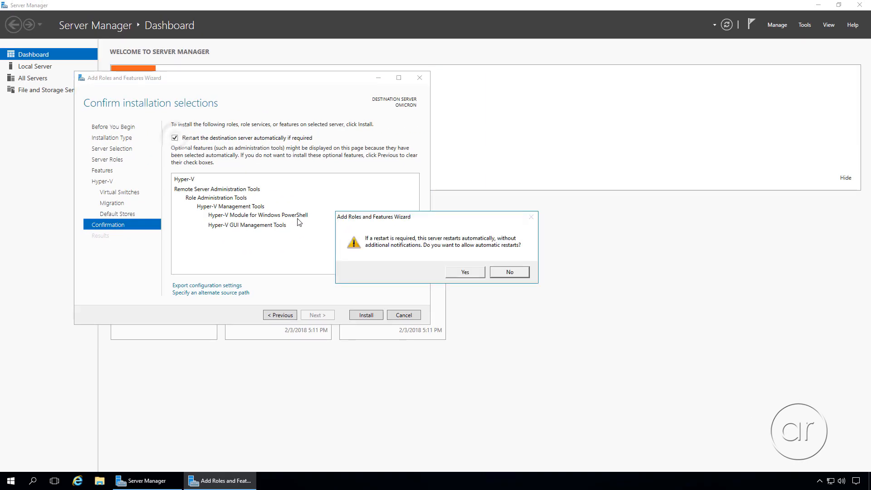
left_click(464, 272)
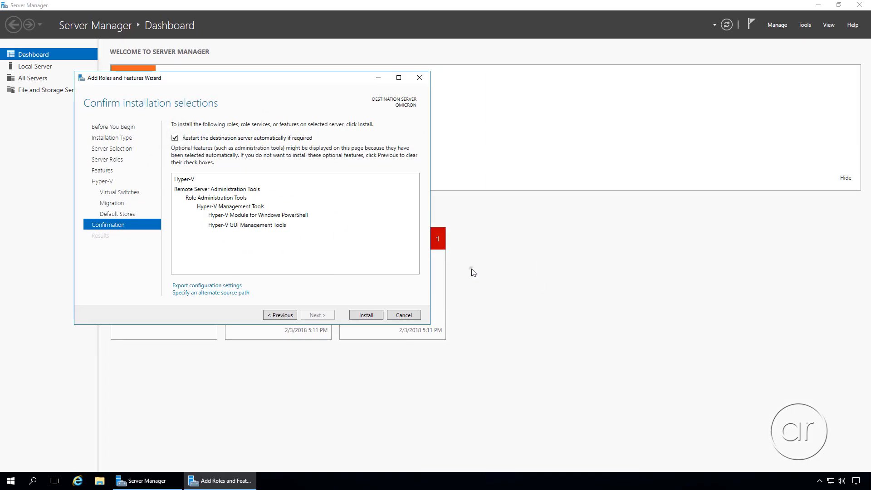
left_click(365, 315)
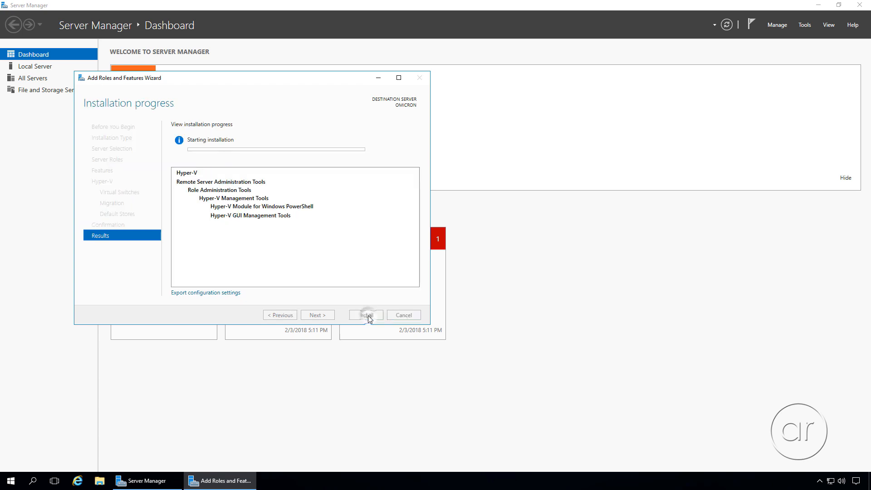
left_click(365, 315)
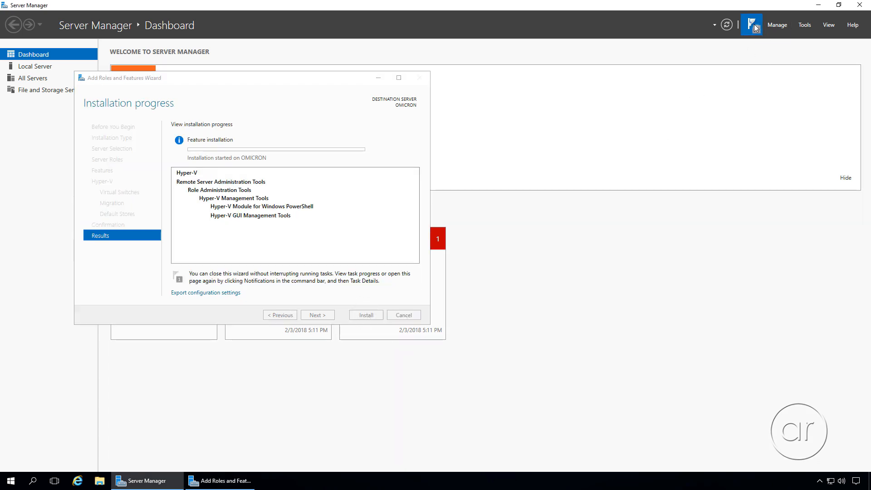
Check the installation progress notification and close the wizard.
left_click(751, 24)
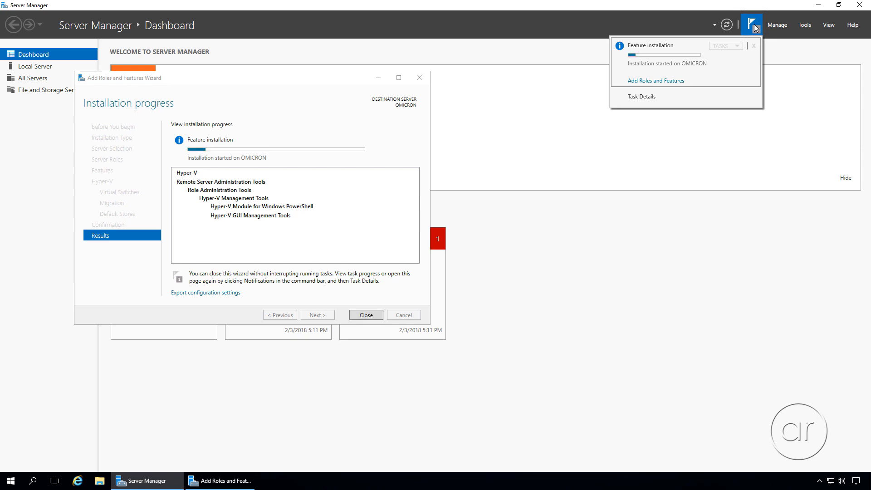
left_click(366, 315)
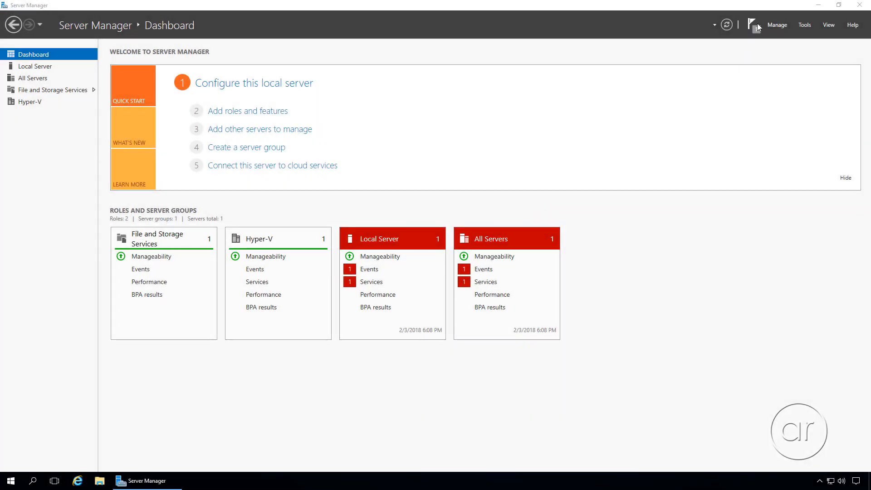
Confirm Installation succeeded in Notifications, then launch Hyper-V Manager from Start.
left_click(751, 24)
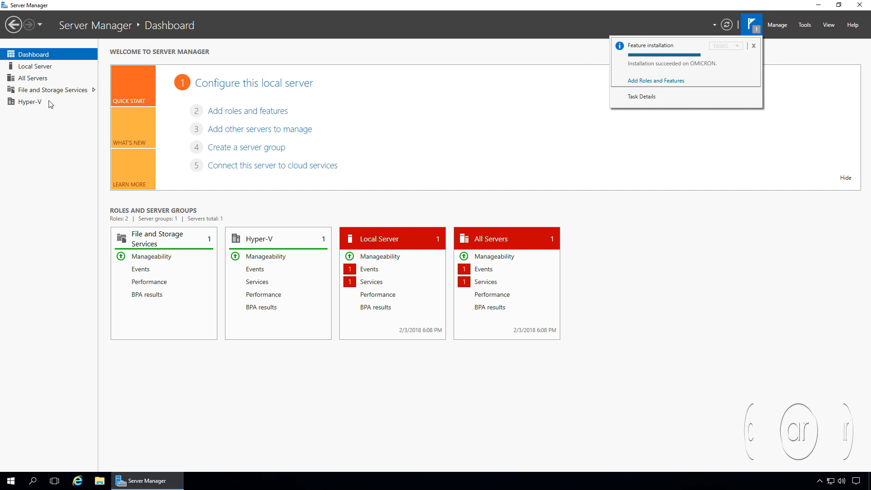
mouse_move(39, 153)
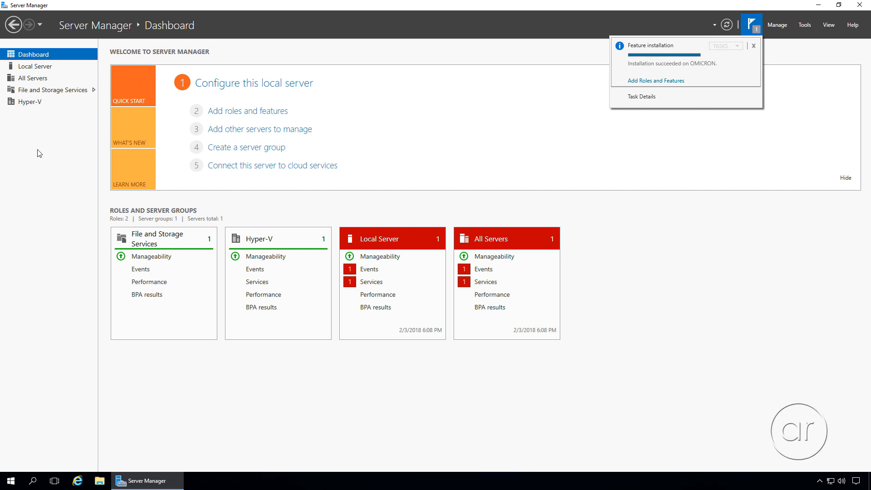
left_click(9, 481)
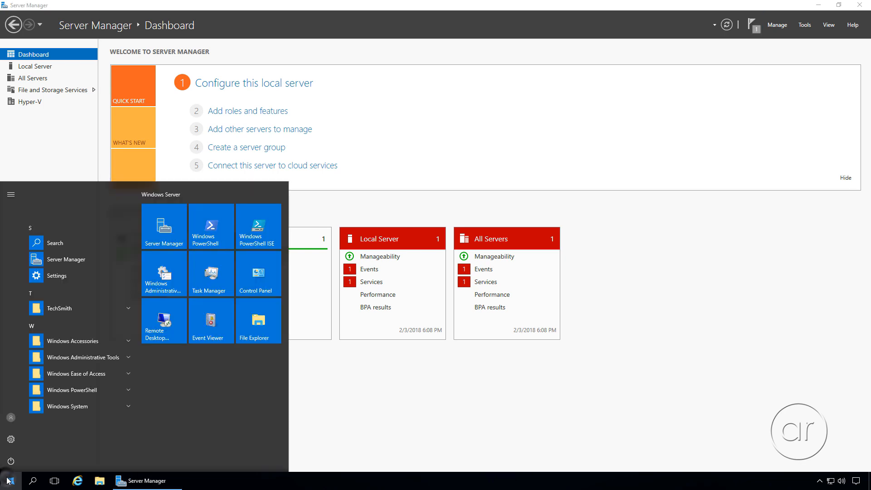
left_click(84, 323)
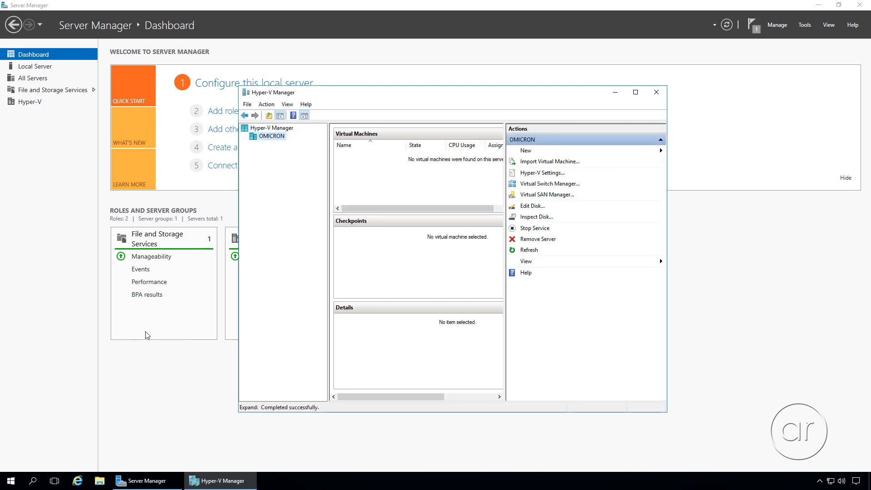
Select the OMICRON host and start the New Virtual Machine Wizard.
left_click(271, 136)
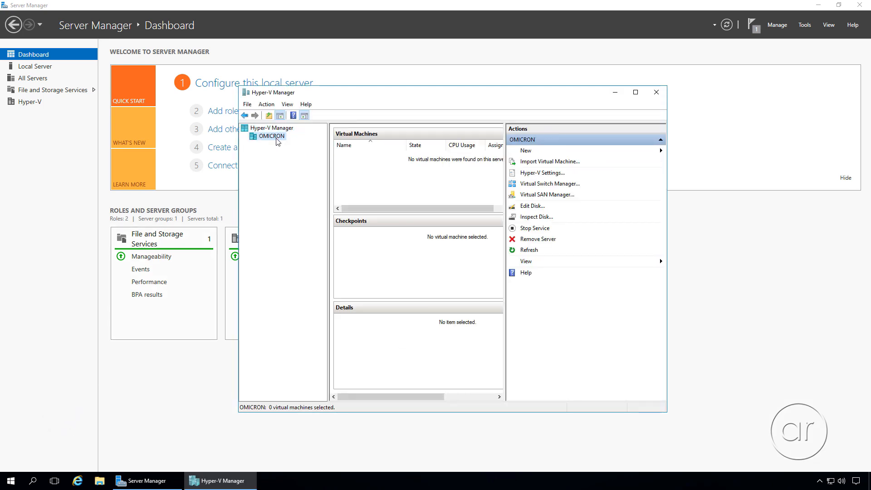
left_click(525, 150)
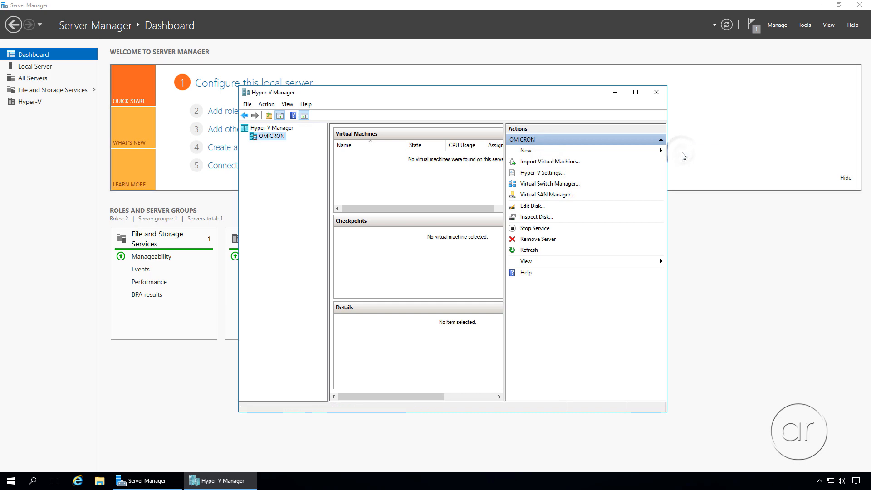
left_click(524, 151)
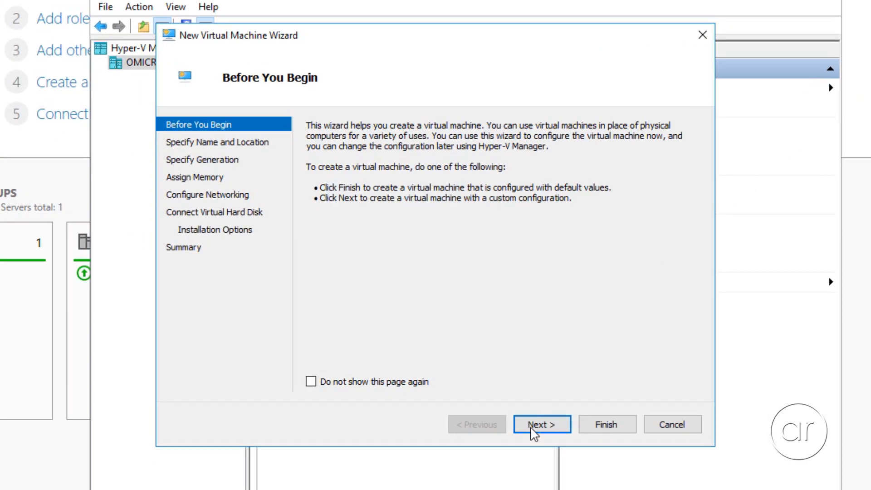
Name the new virtual machine 'Windows 10 Testbed' and continue to the Specify Generation page.
left_click(542, 423)
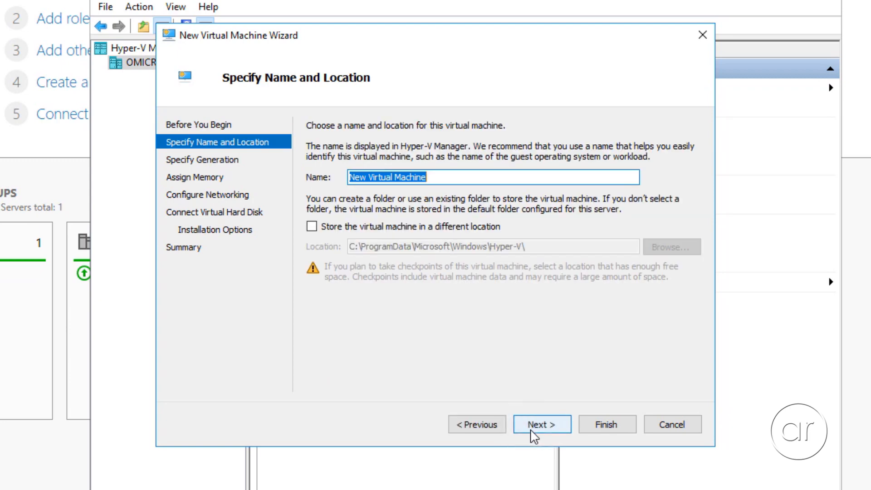
type("Windows 10 Testb")
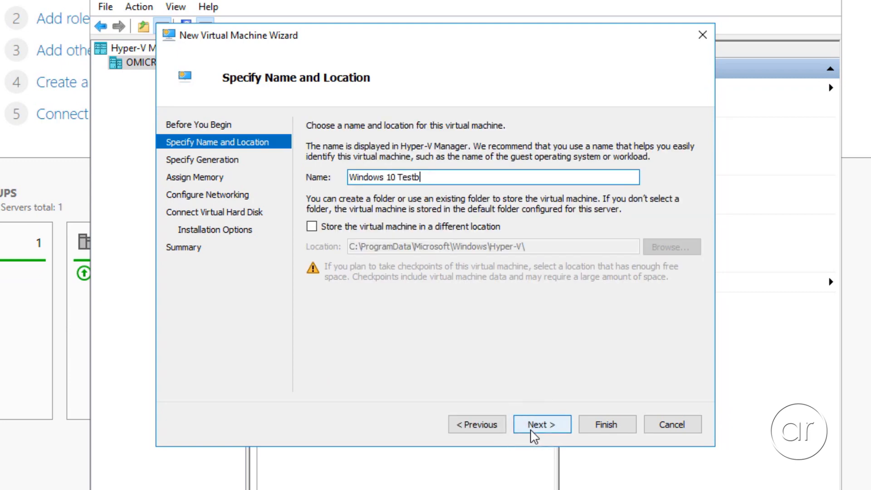
type("ed")
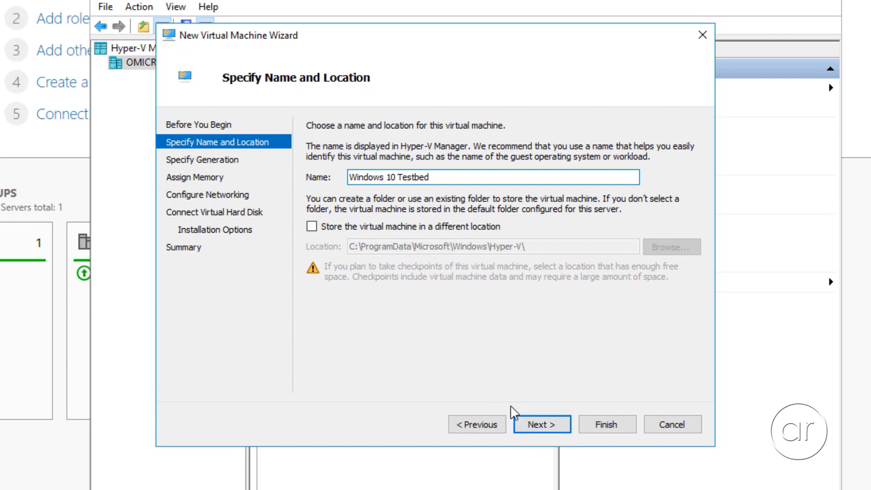
left_click(542, 423)
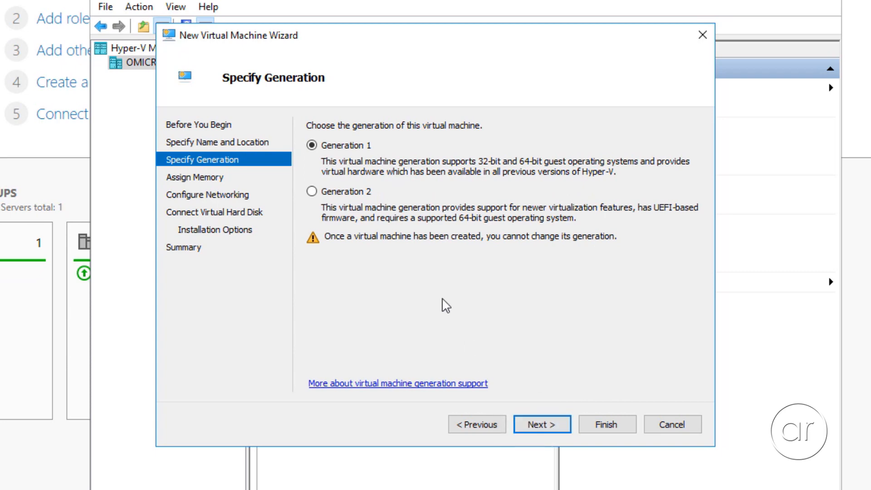
mouse_move(366, 177)
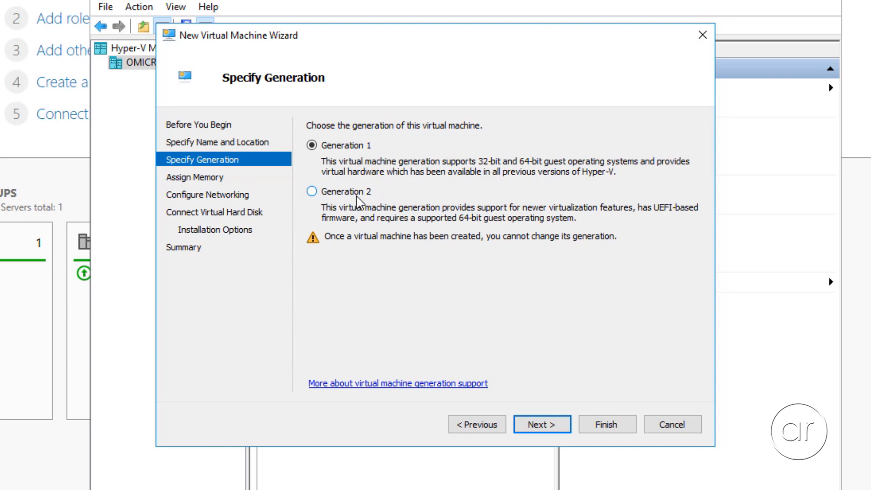
mouse_move(356, 194)
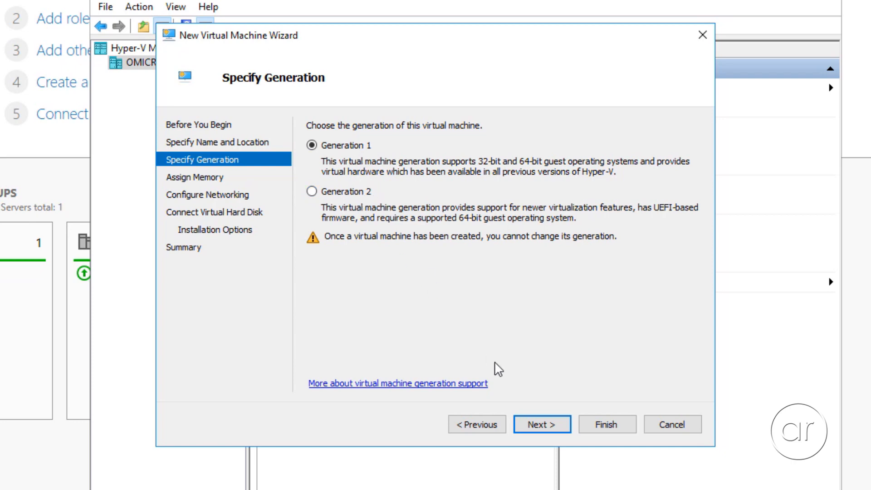
Keep Generation 1 and continue to the Assign Memory page.
left_click(541, 424)
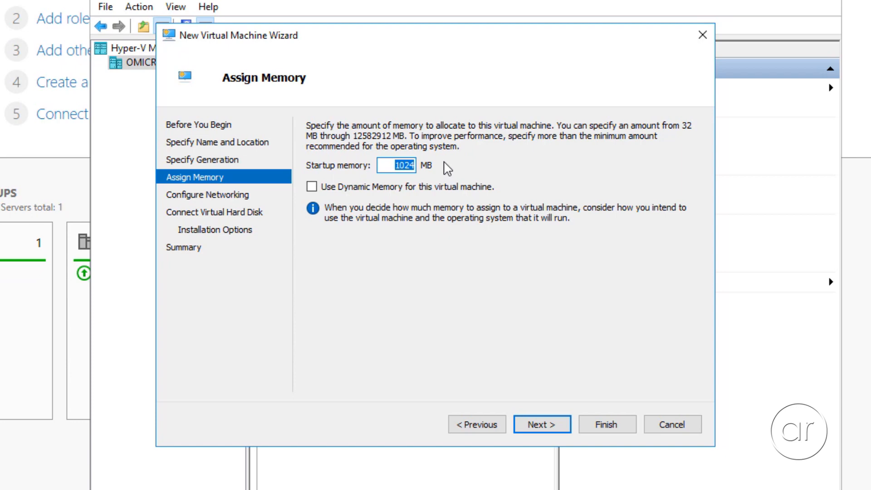
Set startup memory to 2048 MB without Dynamic Memory and continue to Configure Networking.
type("2048")
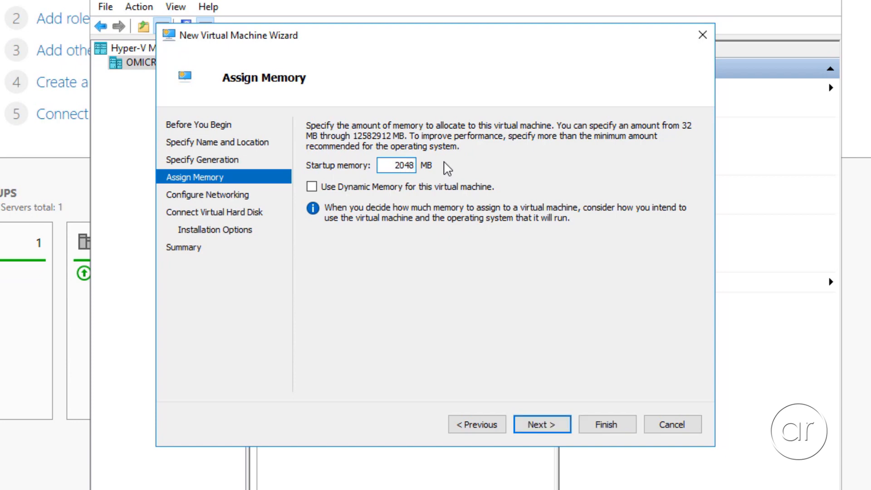
left_click(397, 166)
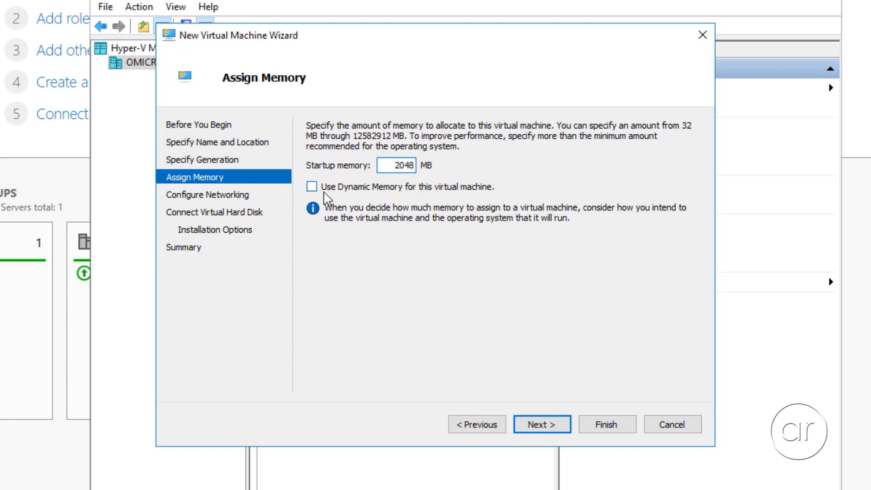
left_click(541, 423)
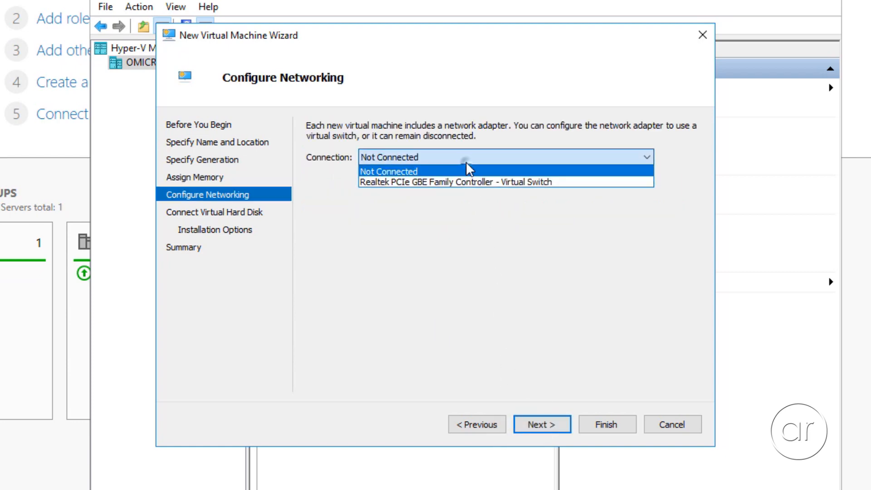
mouse_move(468, 183)
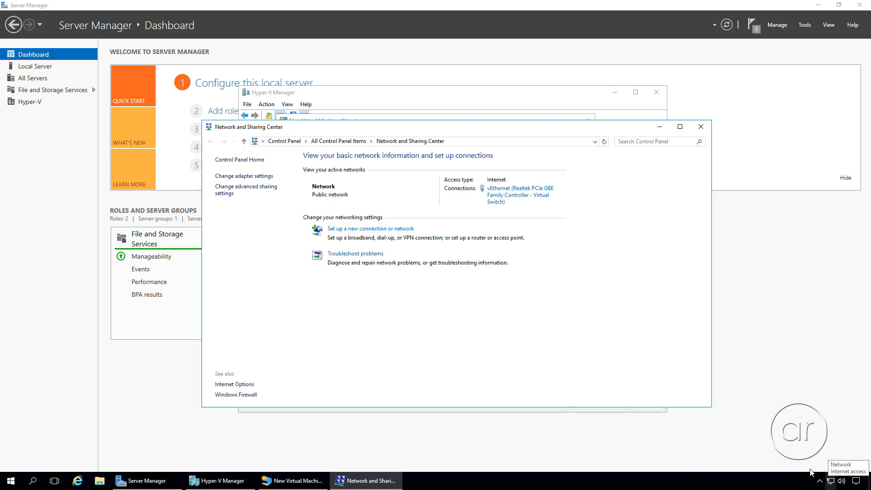
mouse_move(521, 194)
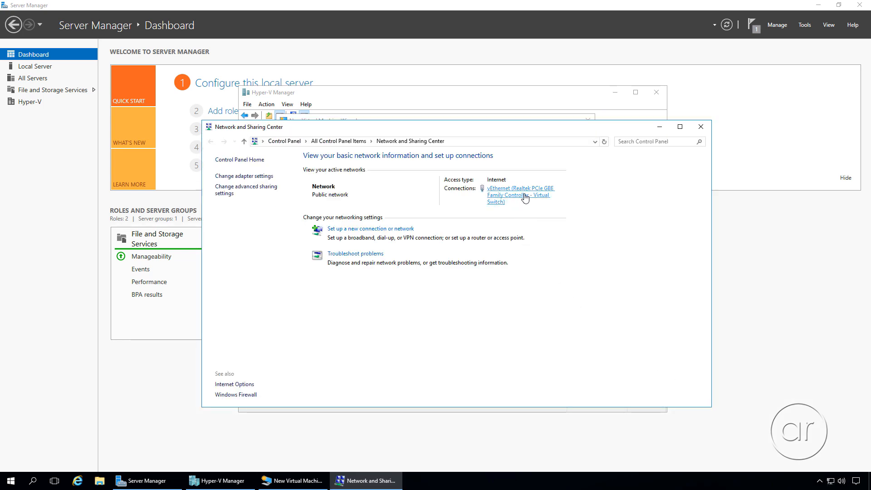
Reach the IPv4 settings of the host's vEthernet adapter.
left_click(519, 191)
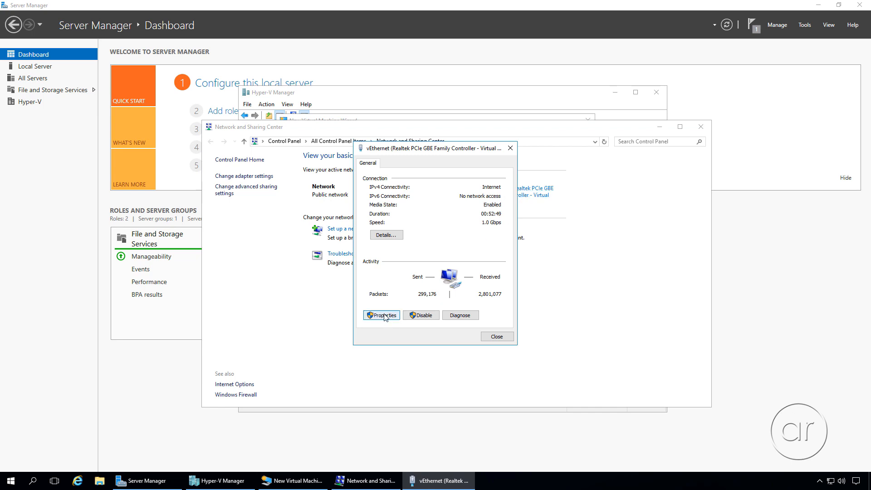
left_click(382, 315)
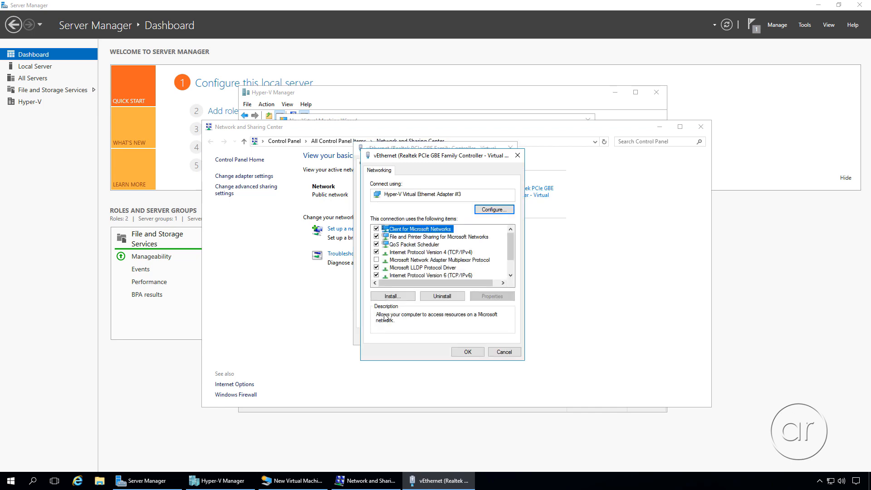
left_click(427, 252)
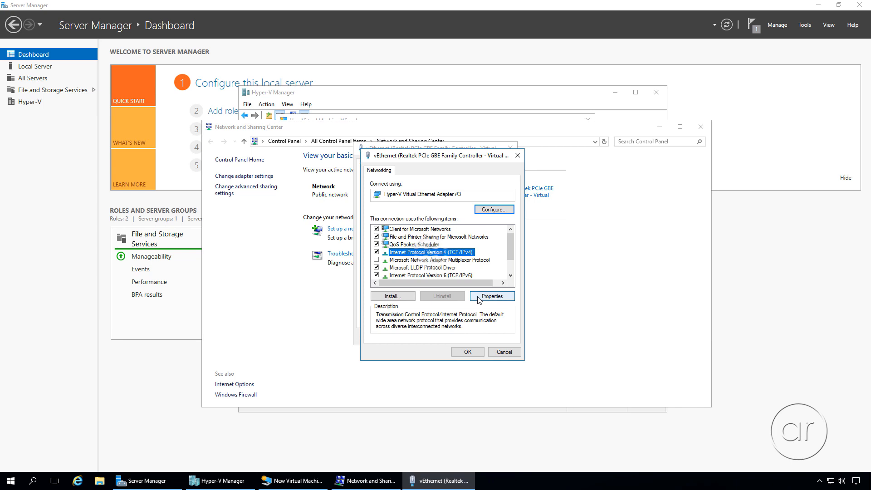
left_click(492, 296)
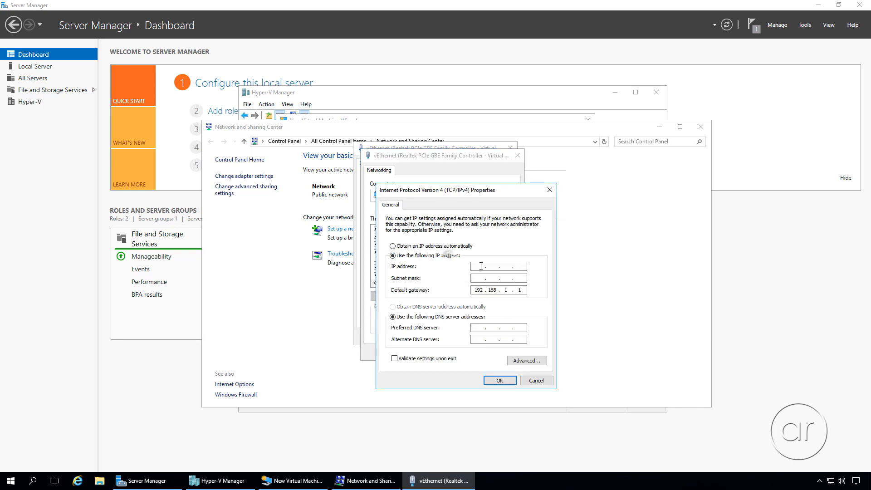
Assign static IP 192.168.1.130 with DNS 8.8.8.8 and 8.8.4.4, then close the adapter dialogs.
type("192.168")
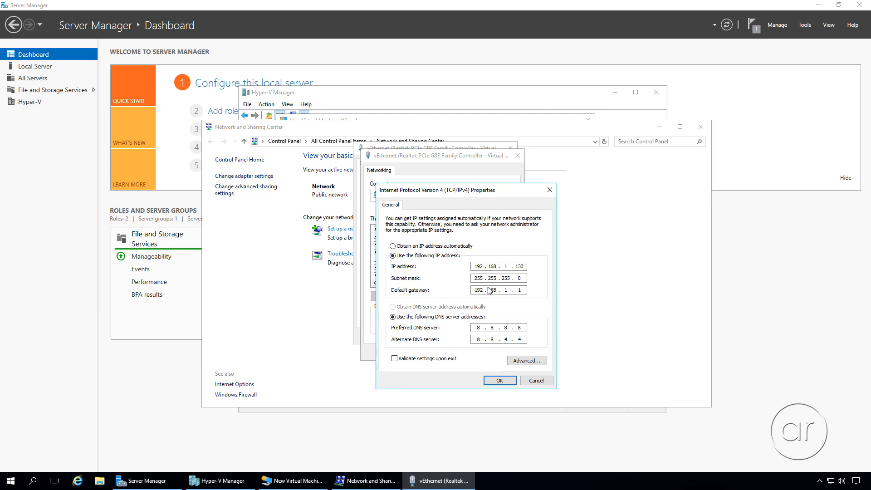
left_click(498, 380)
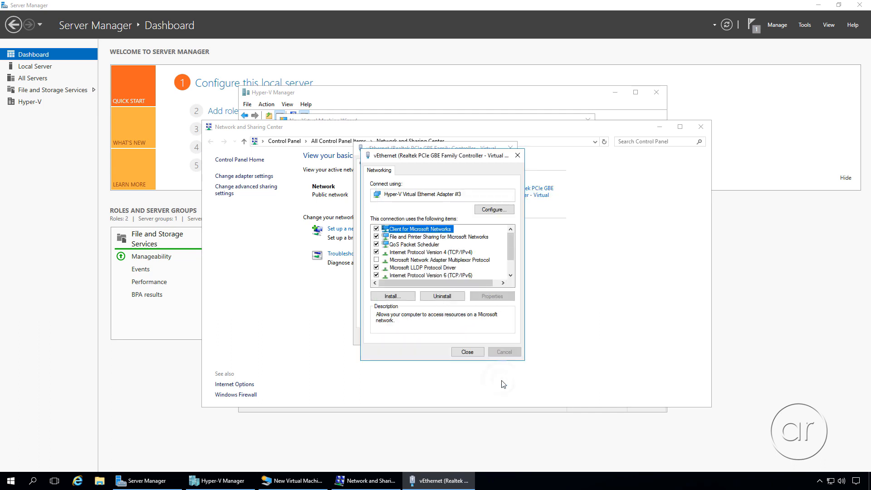
left_click(467, 352)
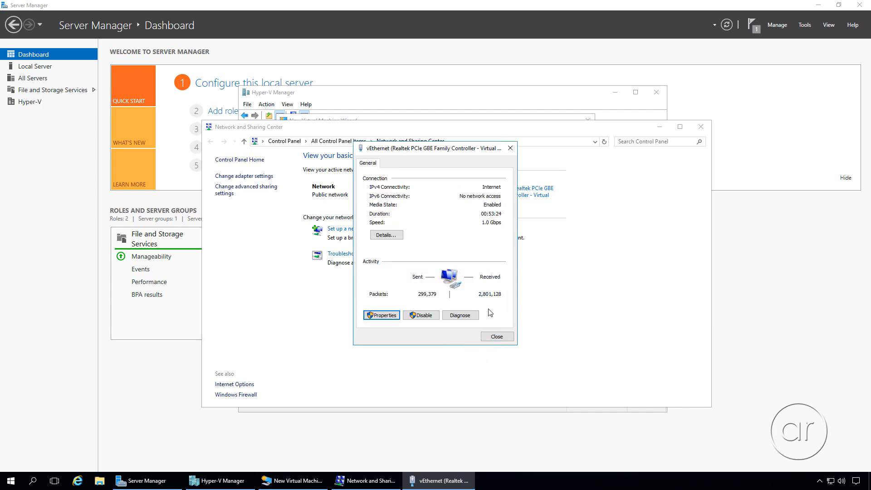
left_click(497, 335)
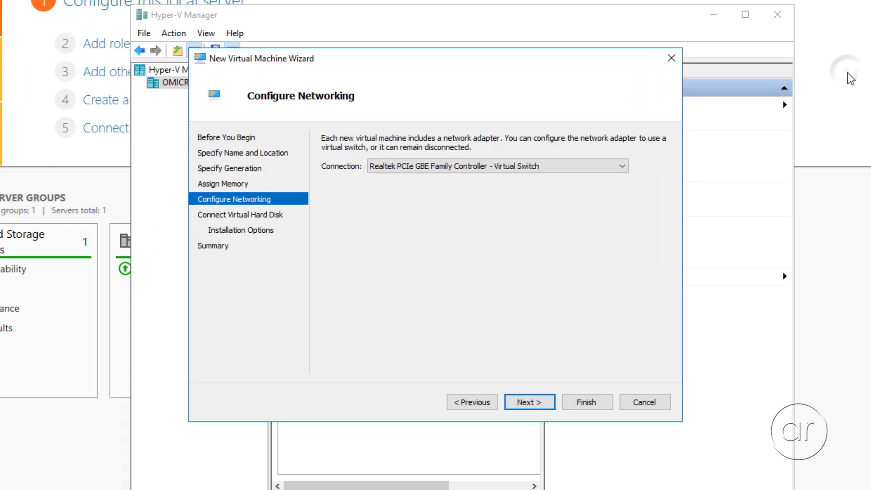
Keep the Realtek virtual switch and size the Windows 10 Testbed.vhdx disk at 100 GB.
left_click(528, 402)
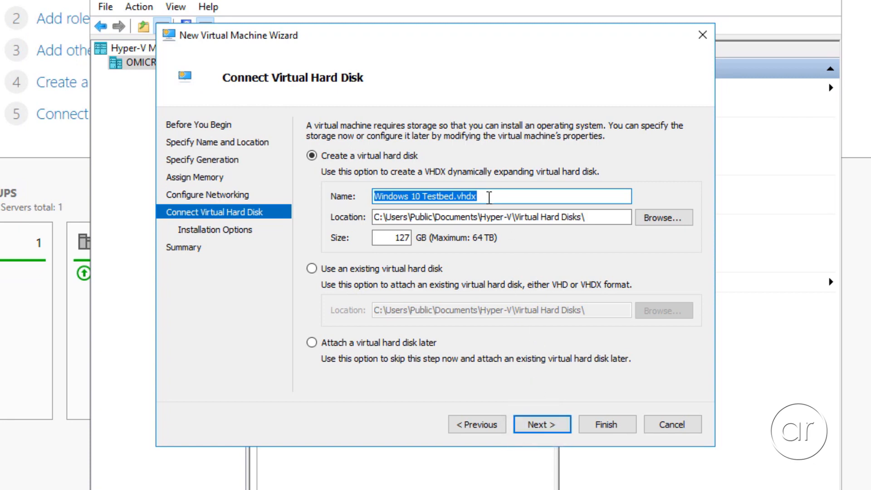
mouse_move(491, 217)
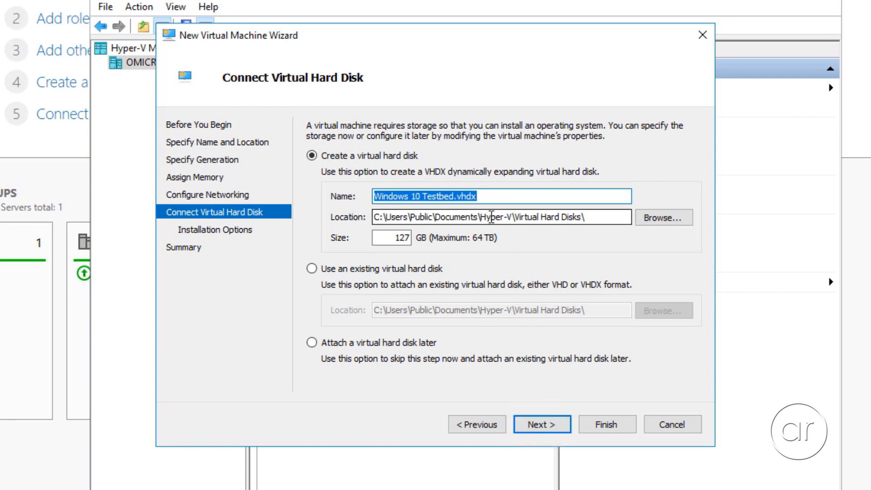
left_click(395, 237)
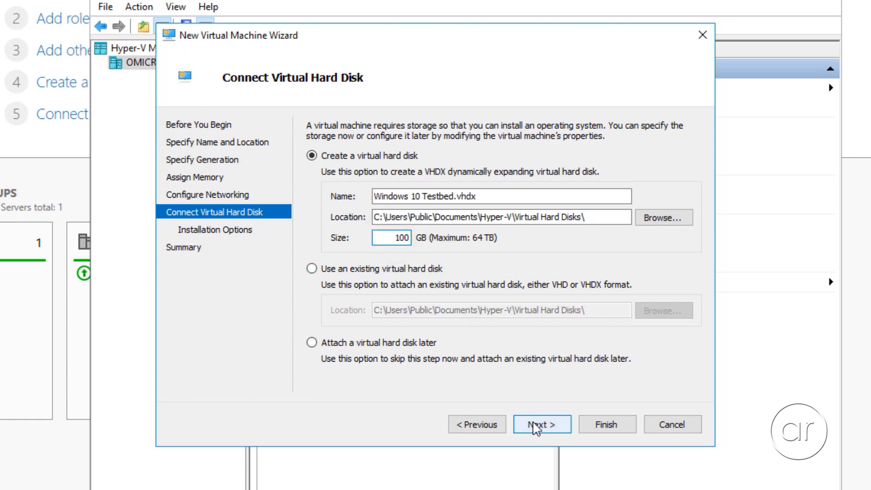
left_click(541, 424)
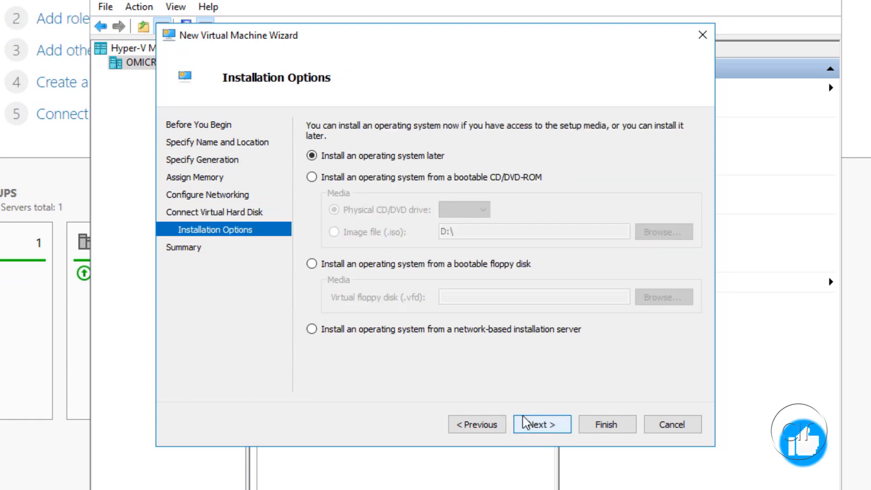
Choose installation from the Windows 10 ISO image file on D: as bootable CD/DVD media.
left_click(311, 177)
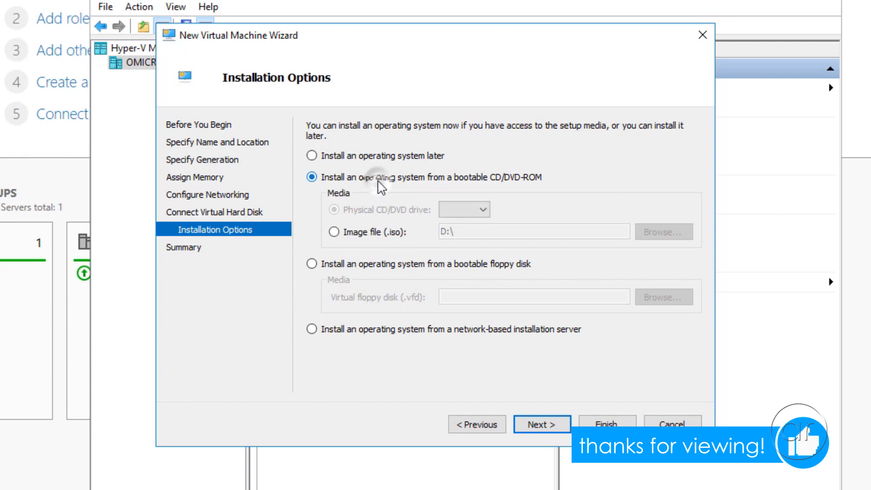
left_click(334, 231)
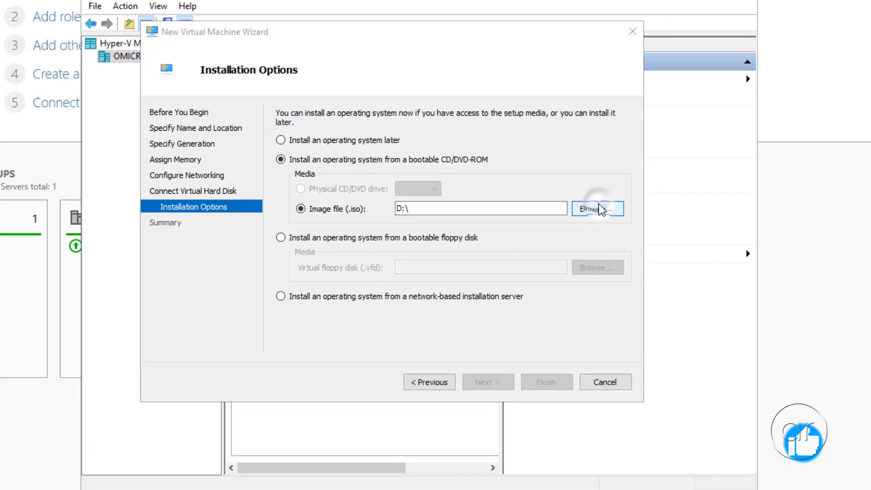
left_click(598, 208)
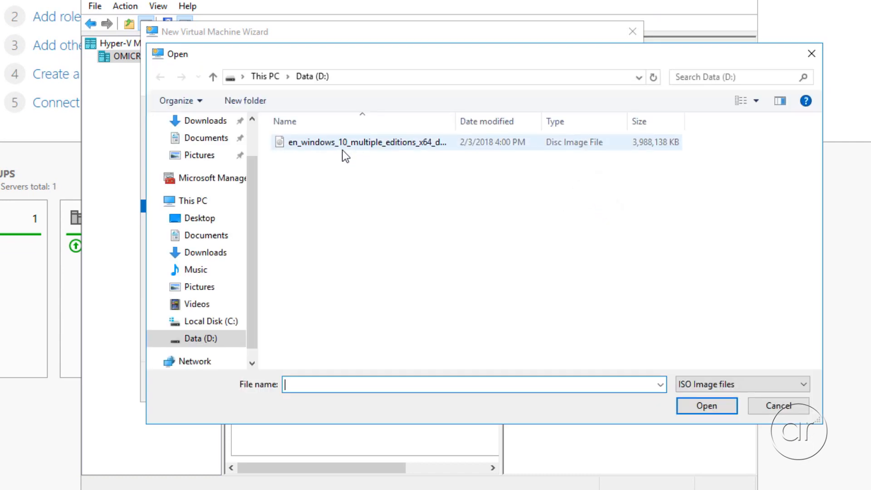
left_click(364, 142)
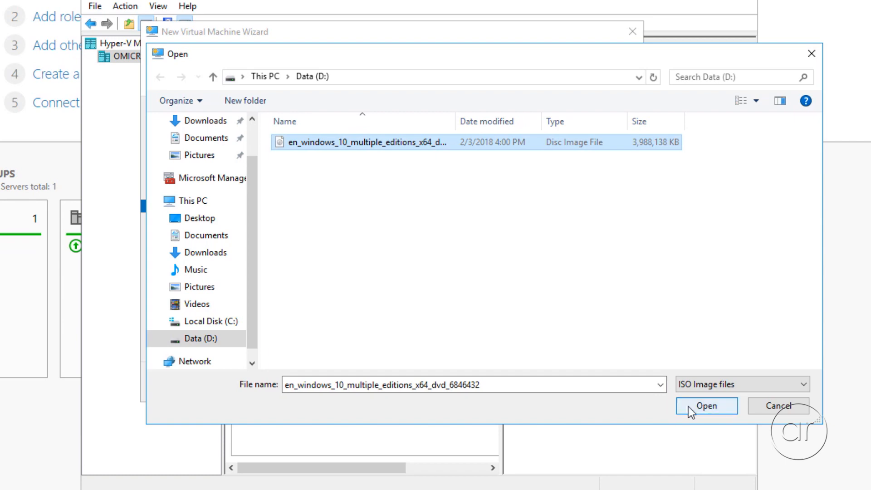
left_click(706, 405)
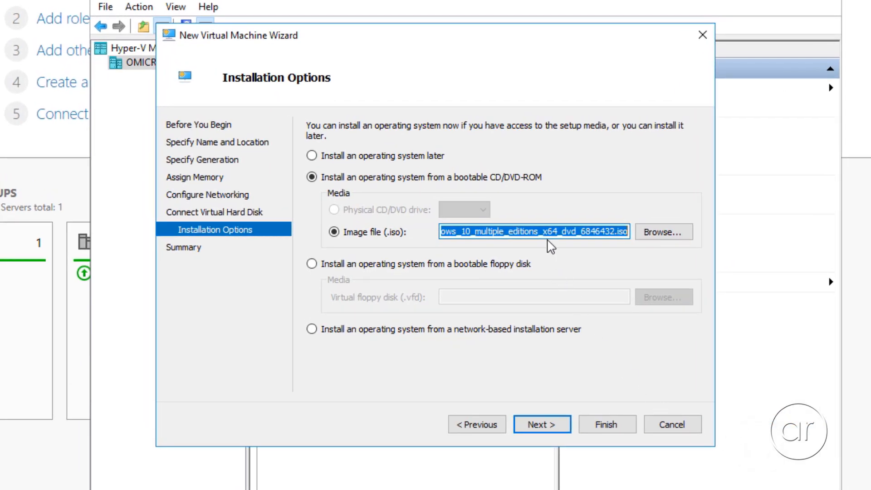
Review the summary and finish creating the Windows 10 Testbed virtual machine.
left_click(540, 424)
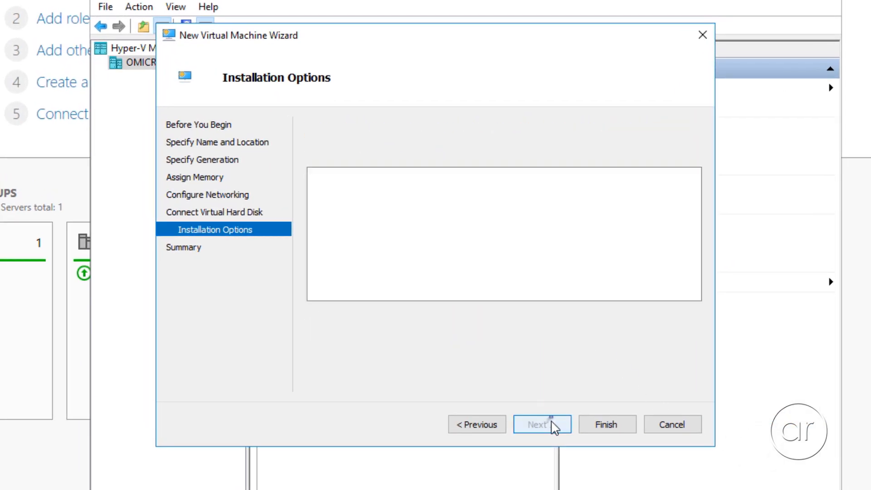
left_click(607, 423)
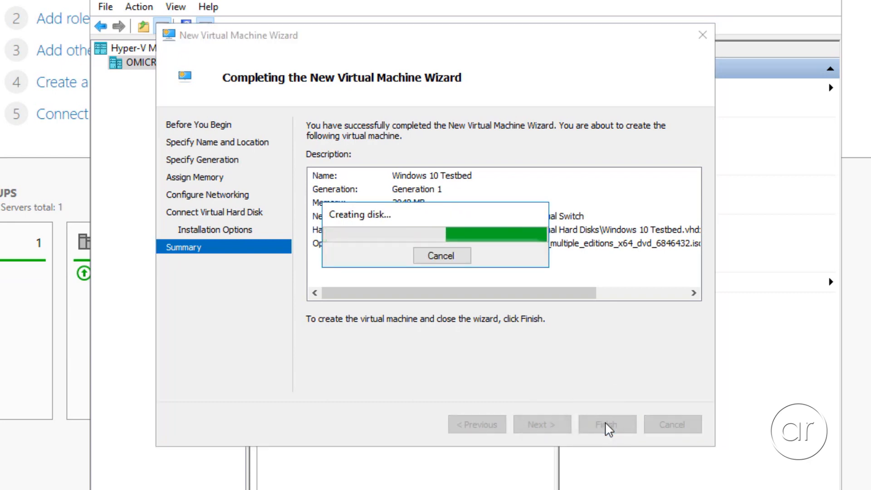
left_click(607, 424)
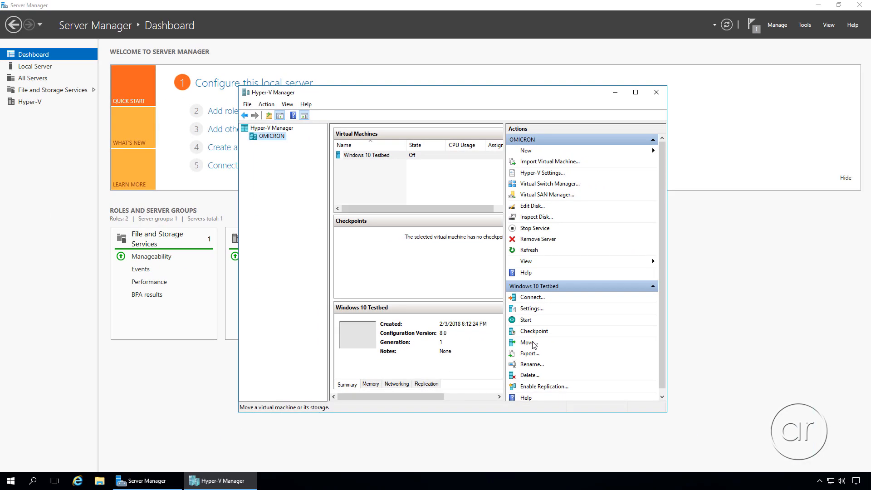
Connect to Windows 10 Testbed's console and power the VM on so it boots Windows.
left_click(366, 156)
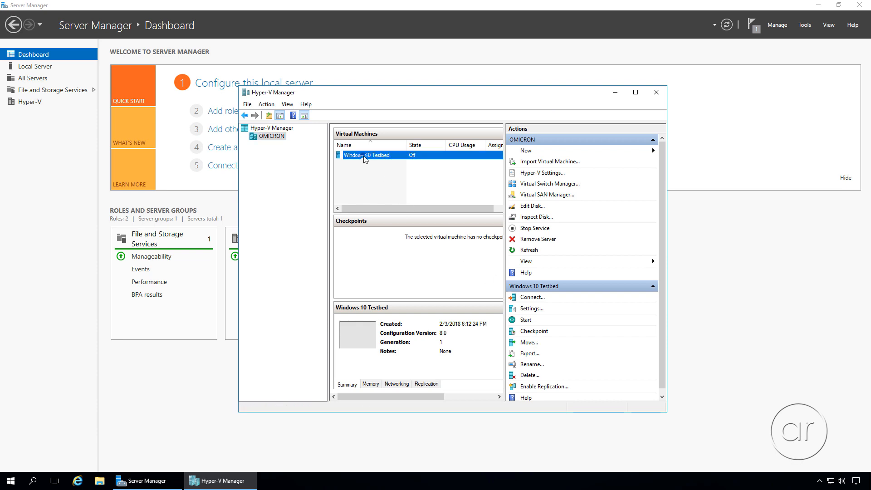
double_click(370, 154)
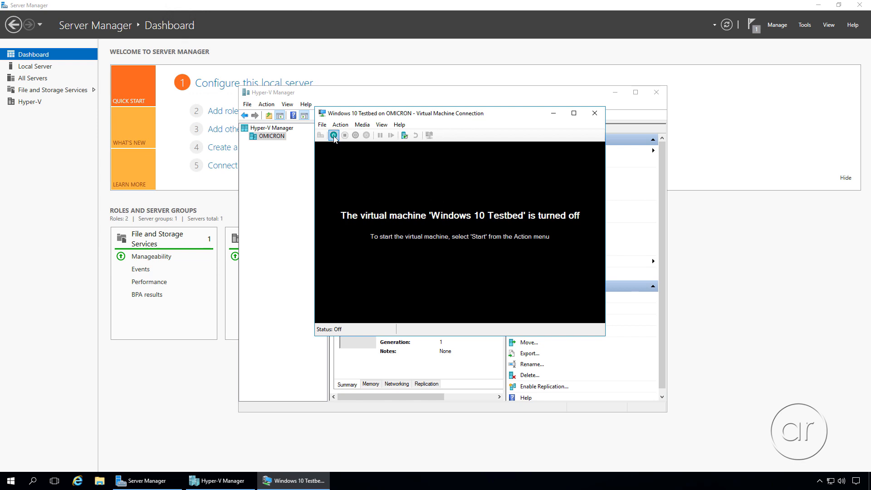
mouse_move(334, 135)
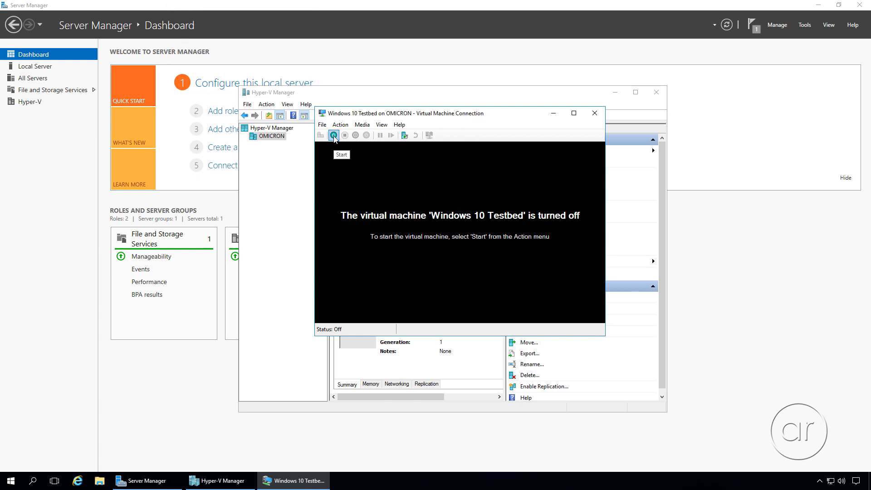
left_click(334, 135)
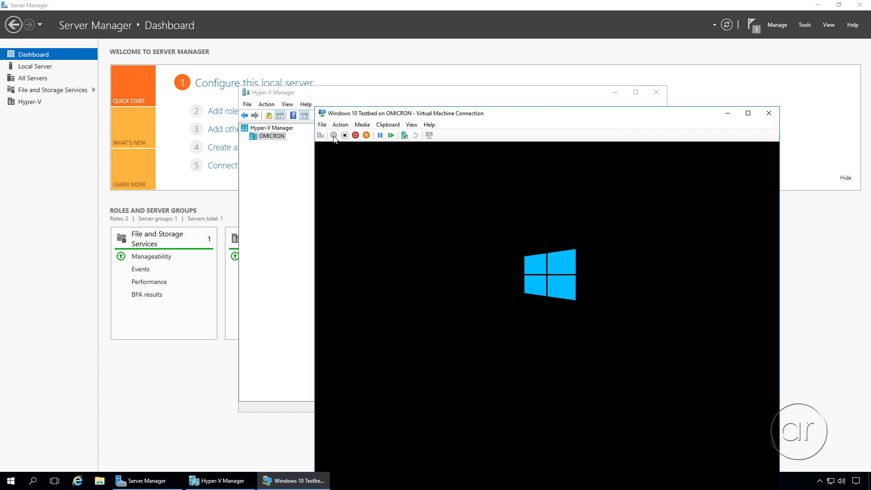
mouse_move(362, 129)
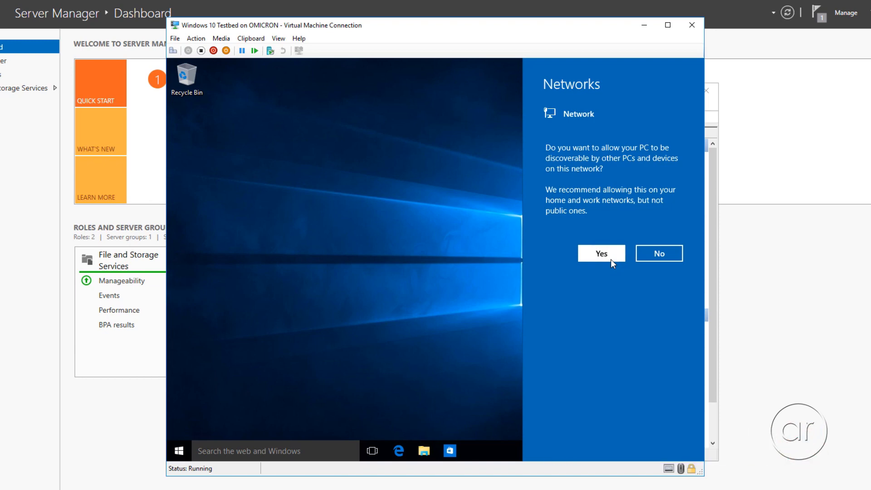
Allow network discovery and reach the VM's Ethernet IPv4 settings via Network and Sharing Center.
left_click(601, 253)
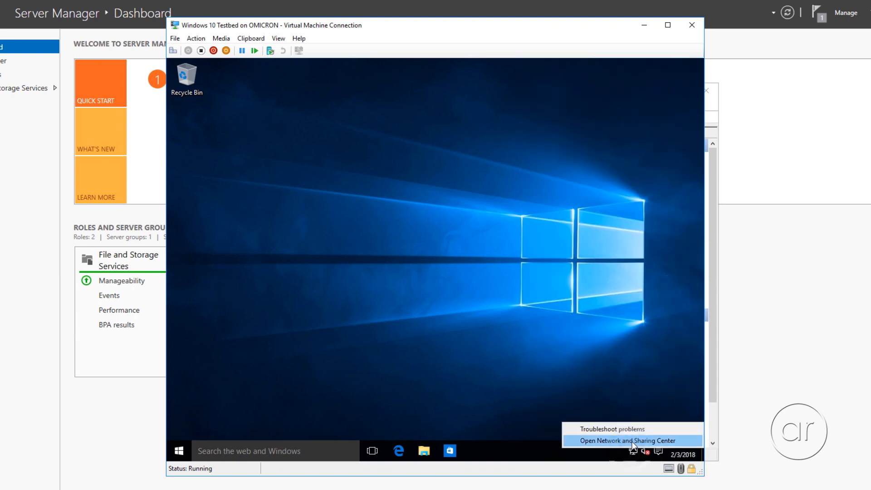
left_click(628, 441)
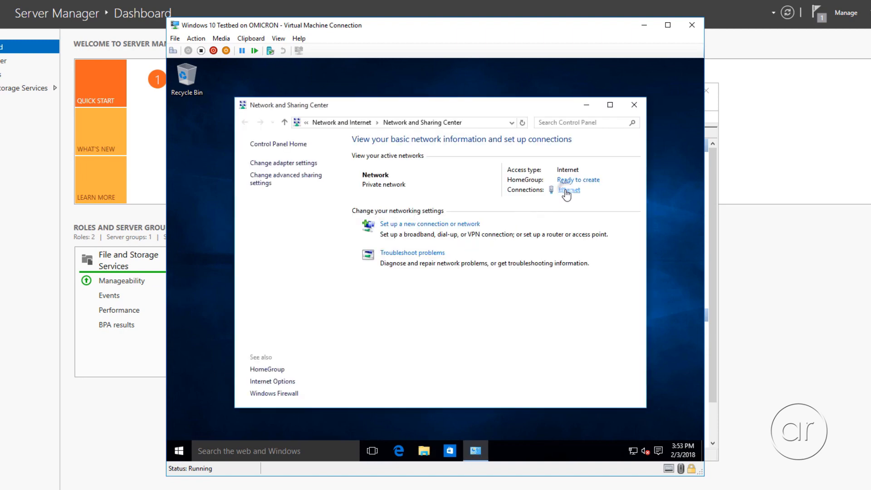
left_click(569, 190)
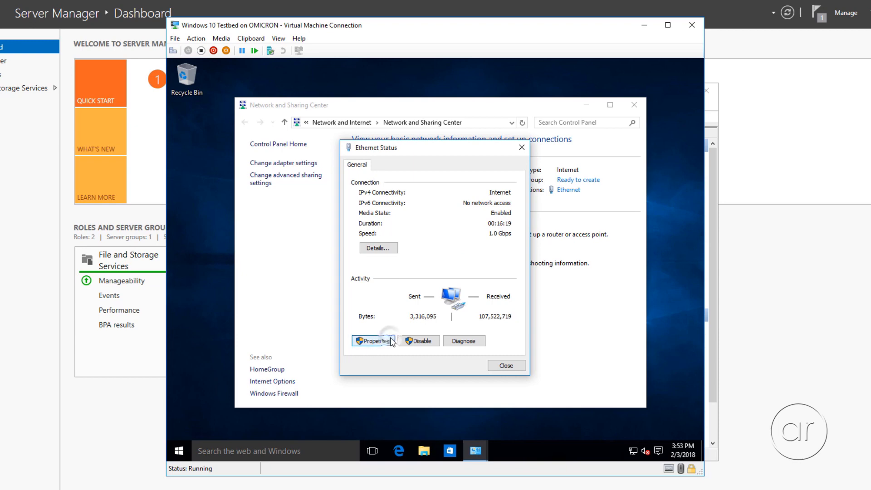
left_click(373, 341)
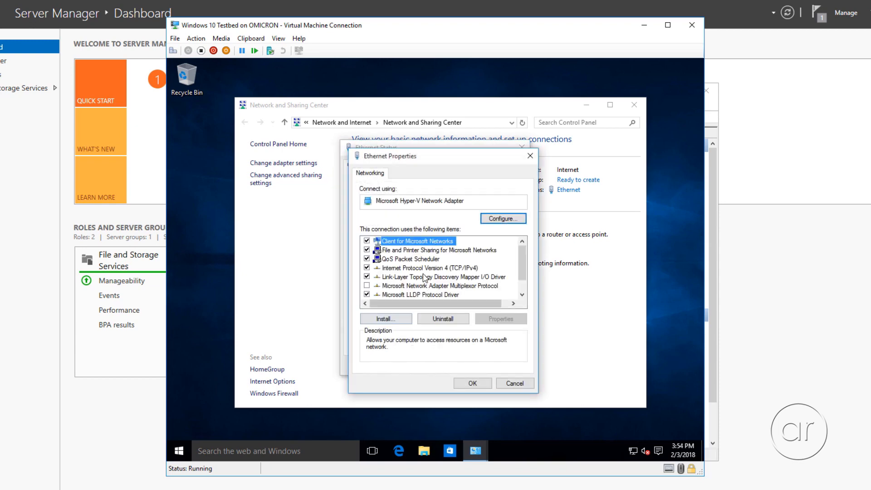
left_click(426, 267)
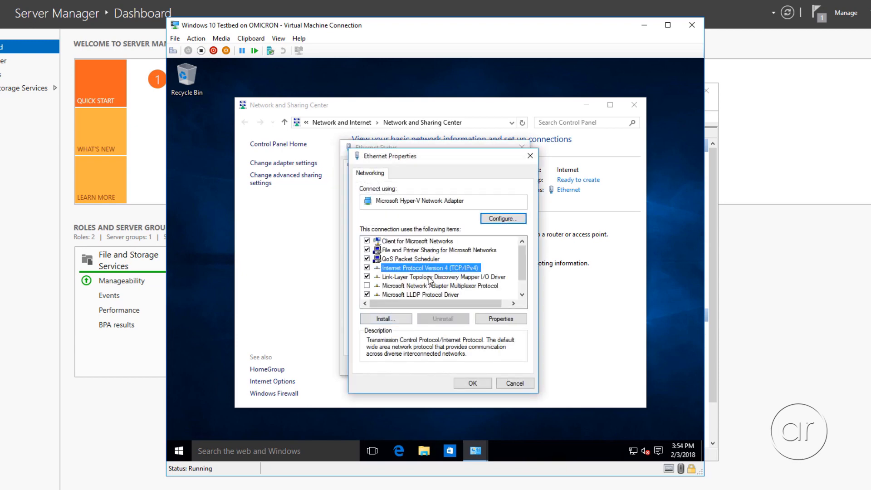
left_click(499, 318)
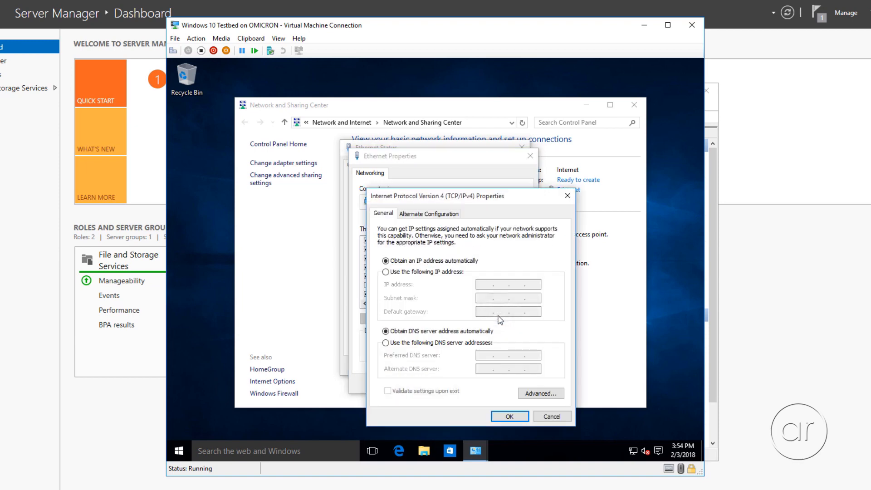
Assign static IP 192.168.1.131, gateway 192.168.1.1 and DNS 8.8.8.8/8.8.4.4, then close the properties.
left_click(386, 272)
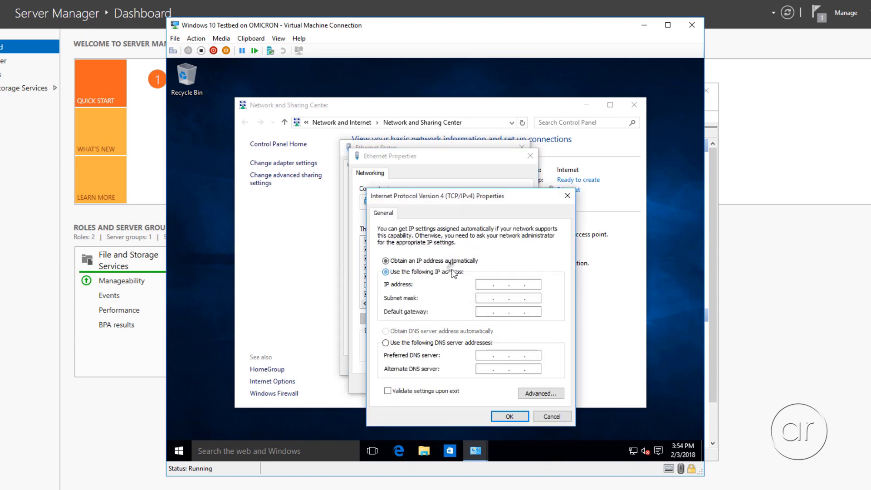
type("192 . 168 . 1 . 13")
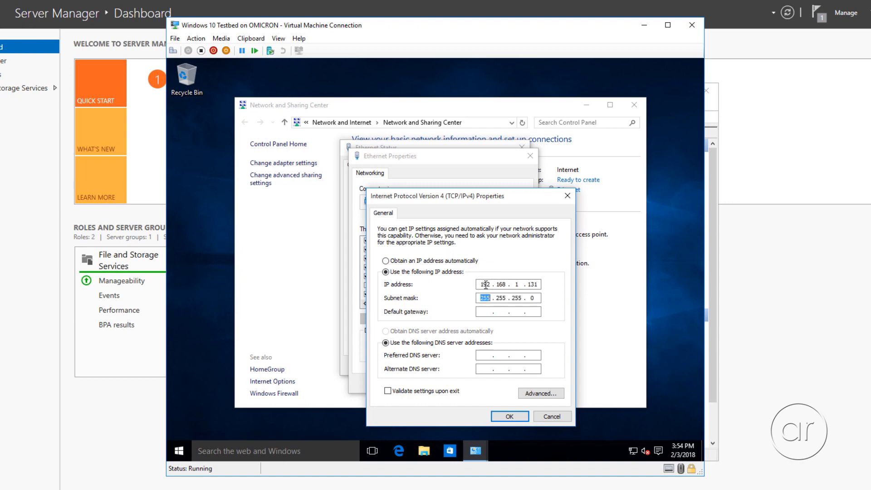
type("192.168.1.")
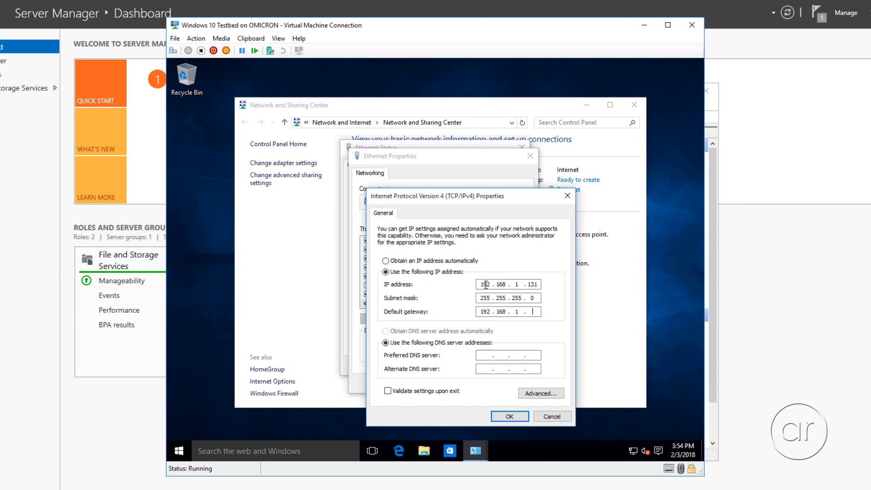
type("8.8.4.4")
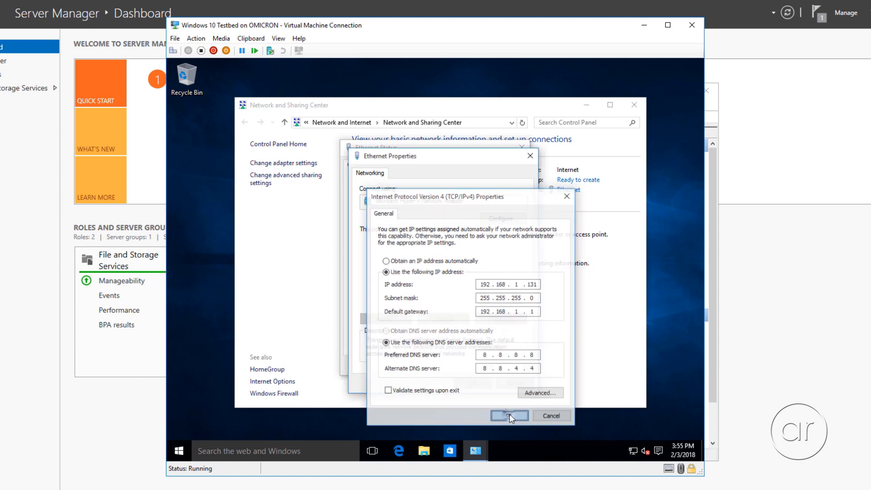
left_click(508, 415)
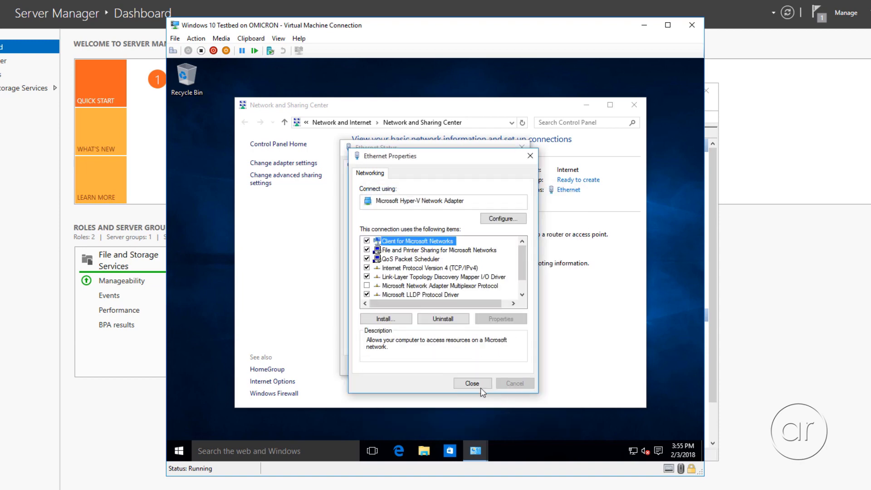
left_click(471, 383)
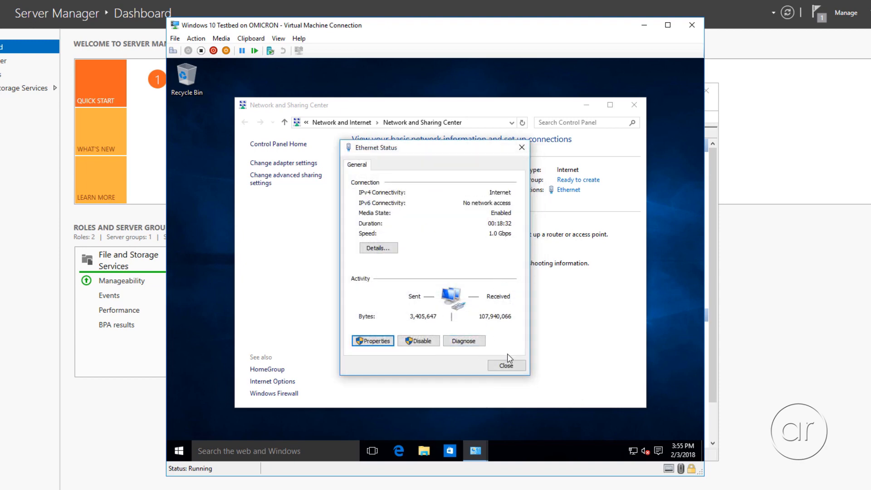
Browse to \\upsilon\public in File Explorer and sign in as admin to the share.
left_click(506, 364)
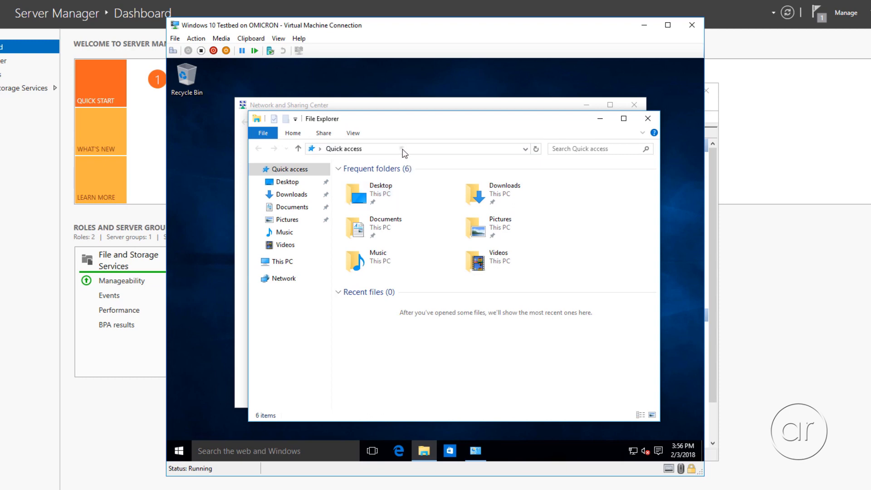
type("\\\\upsil")
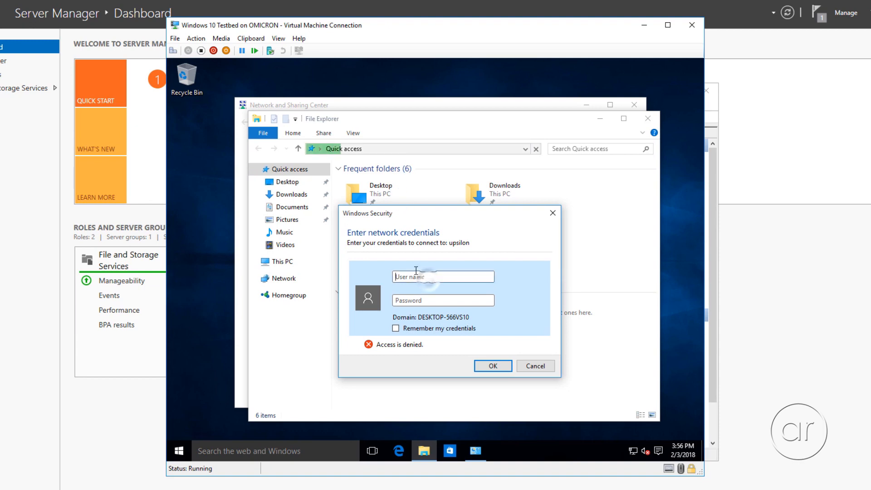
type("admin")
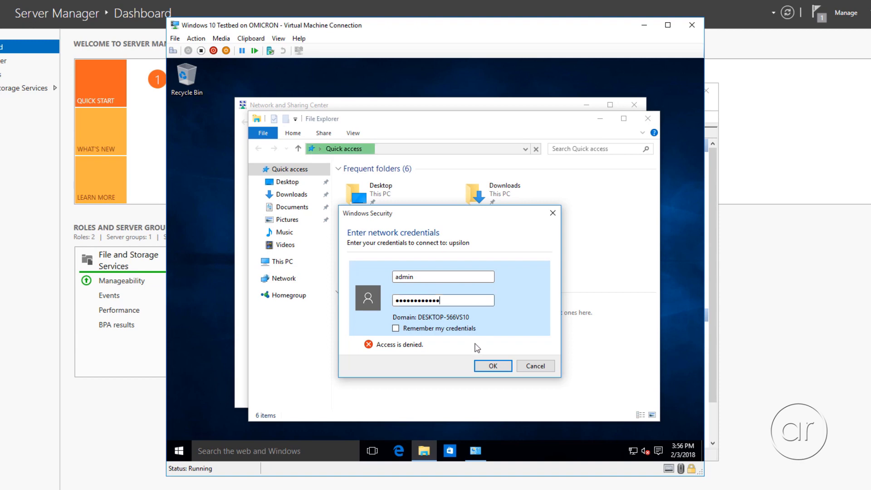
left_click(491, 366)
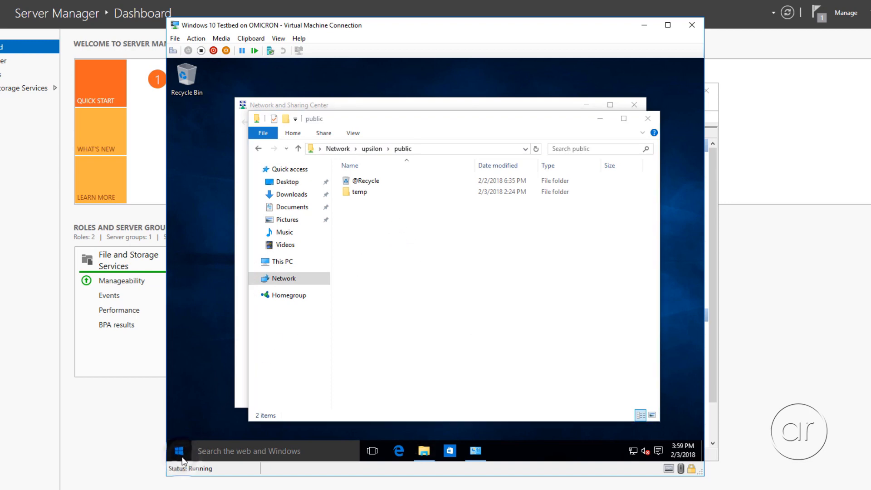
Find the remote settings by searching 'remo' in Windows Settings.
left_click(179, 451)
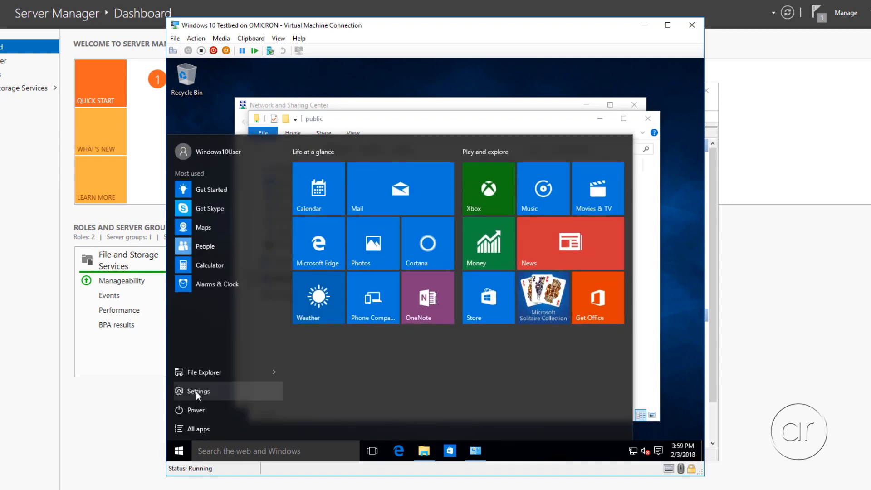
left_click(198, 391)
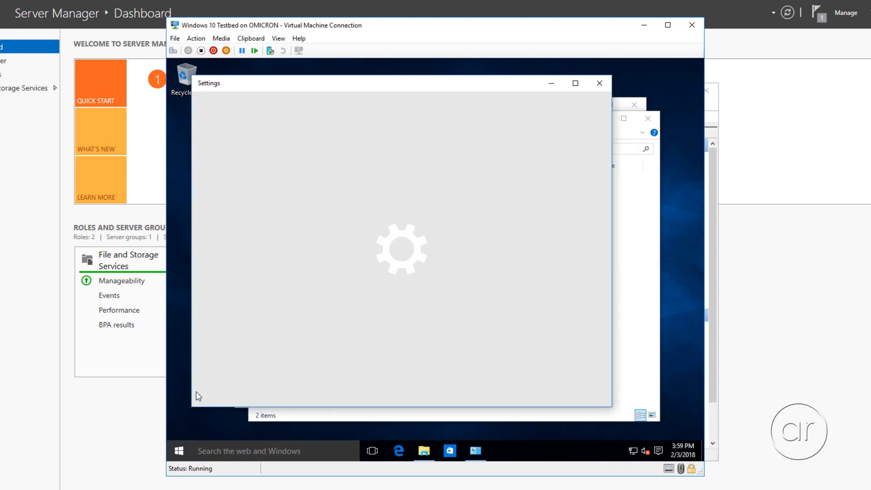
type("remo")
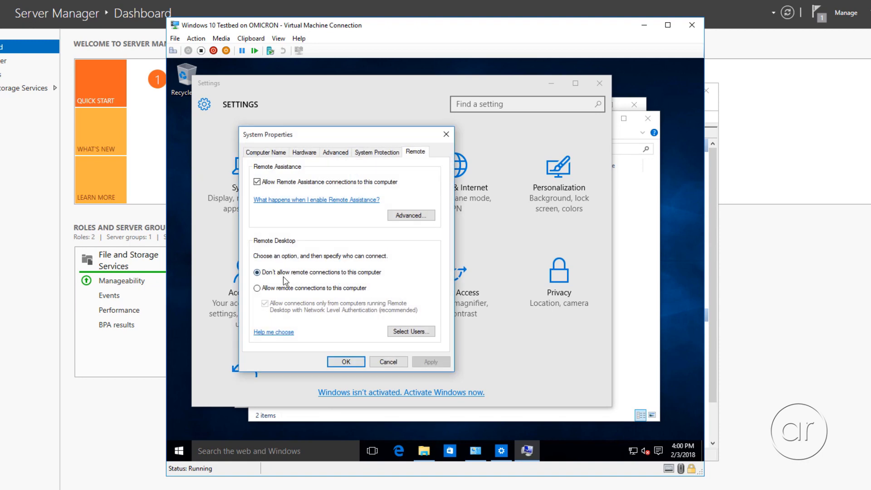
Allow remote connections to this computer, keeping Network Level Authentication, and confirm.
left_click(256, 287)
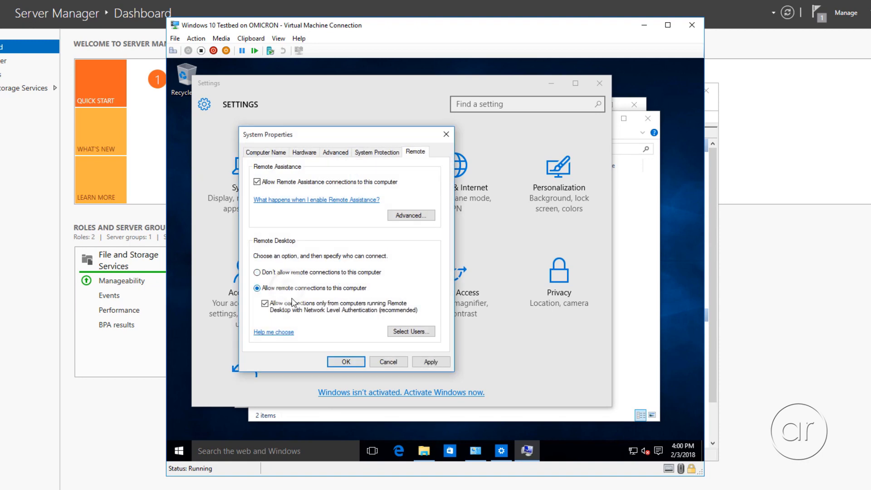
left_click(346, 362)
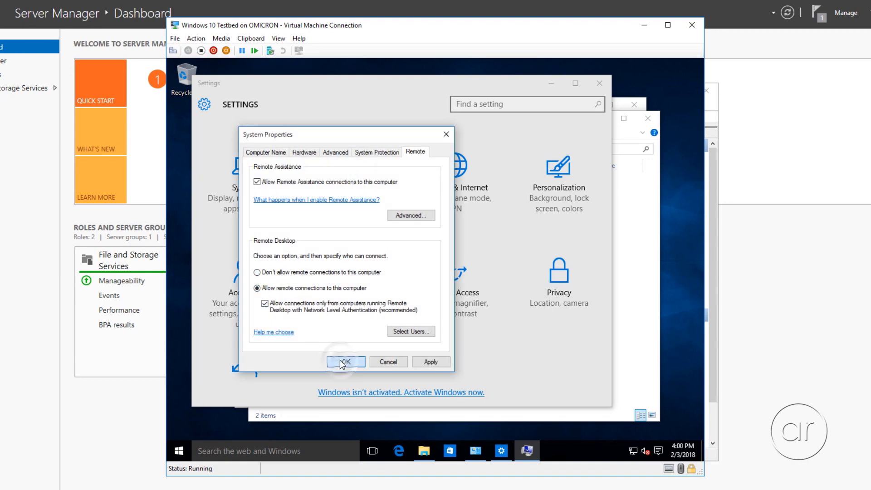
left_click(345, 362)
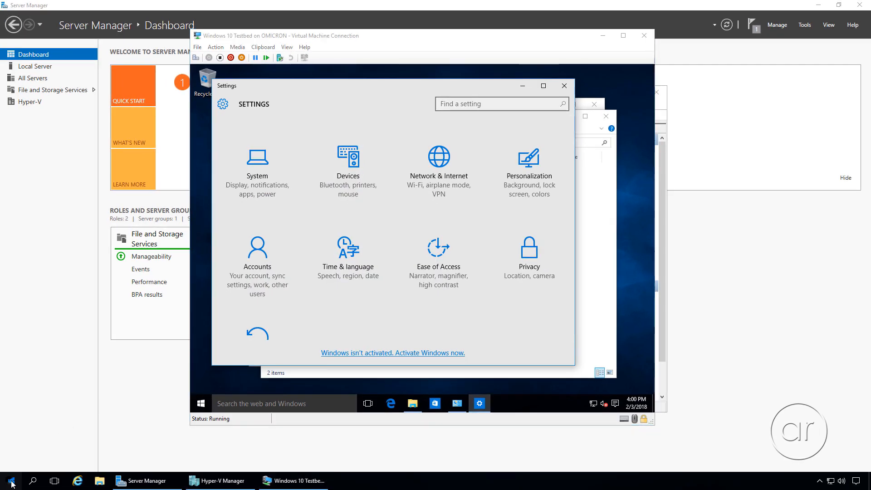
Launch Remote Desktop Connection and connect to the VM at 192.168.1.131 as 'Windows10'.
left_click(9, 480)
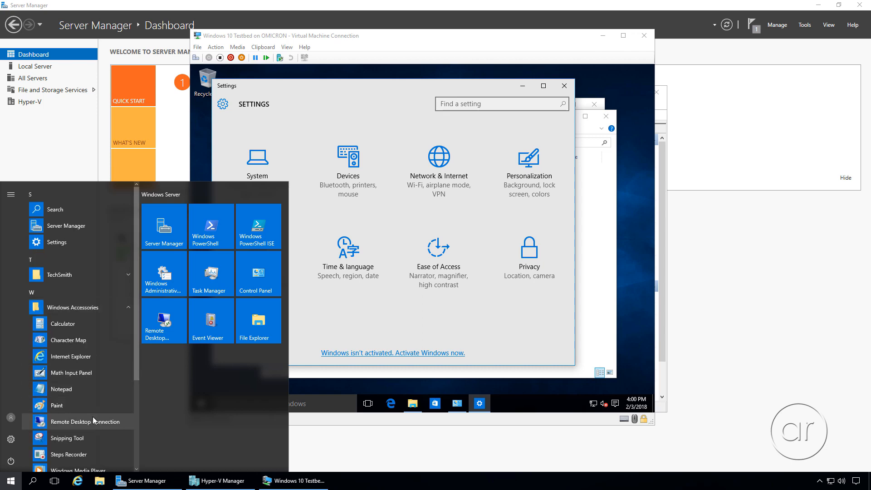
left_click(85, 421)
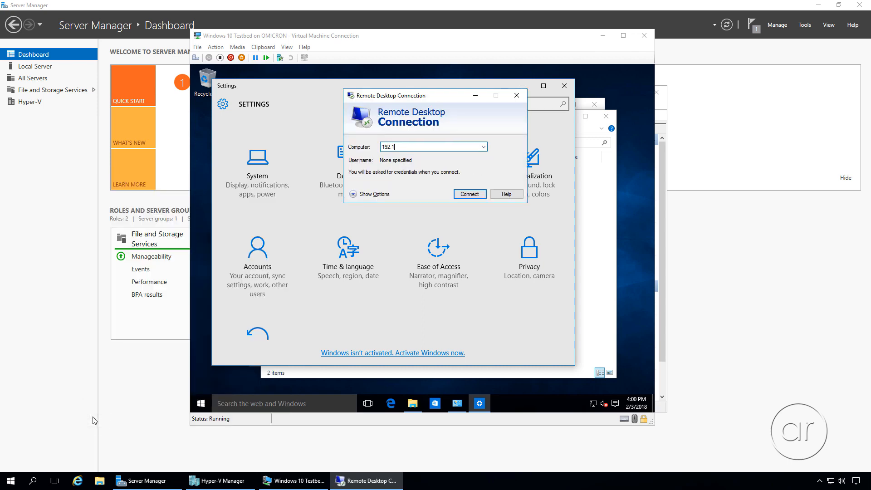
left_click(469, 194)
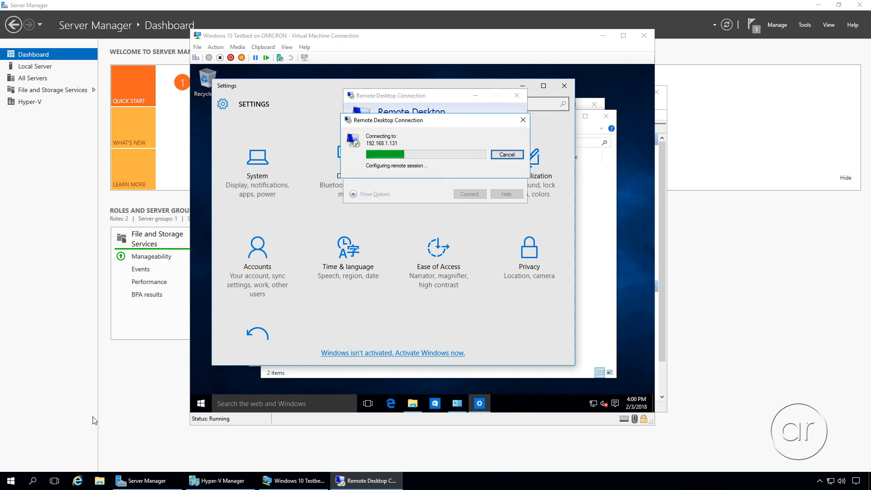
type("Windows10User")
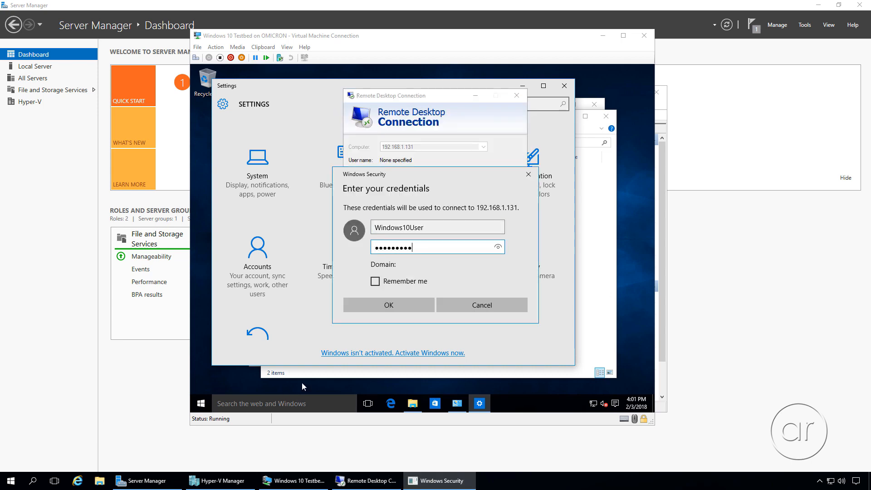
Submit the credentials, accept the certificate warning and reach the VM's desktop.
left_click(389, 305)
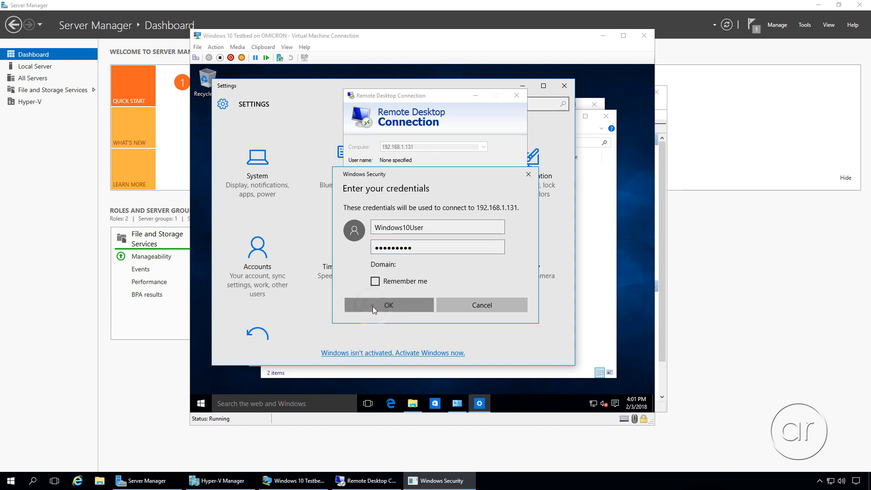
left_click(389, 305)
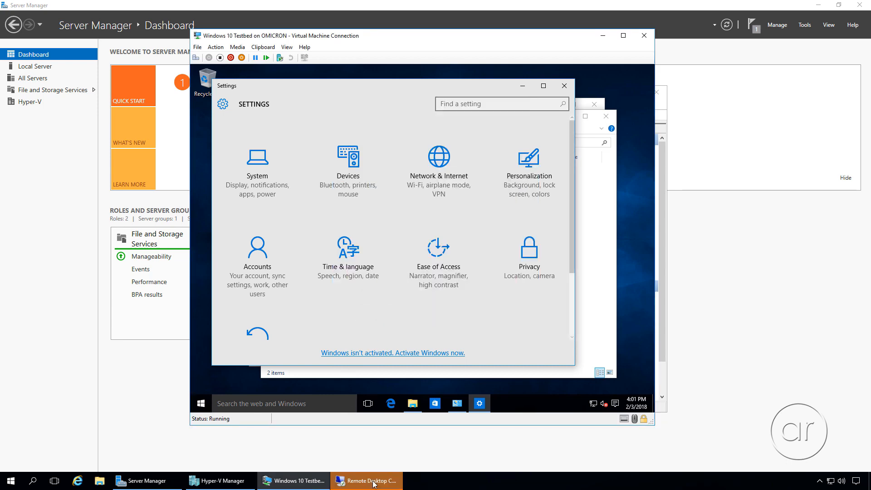
left_click(366, 481)
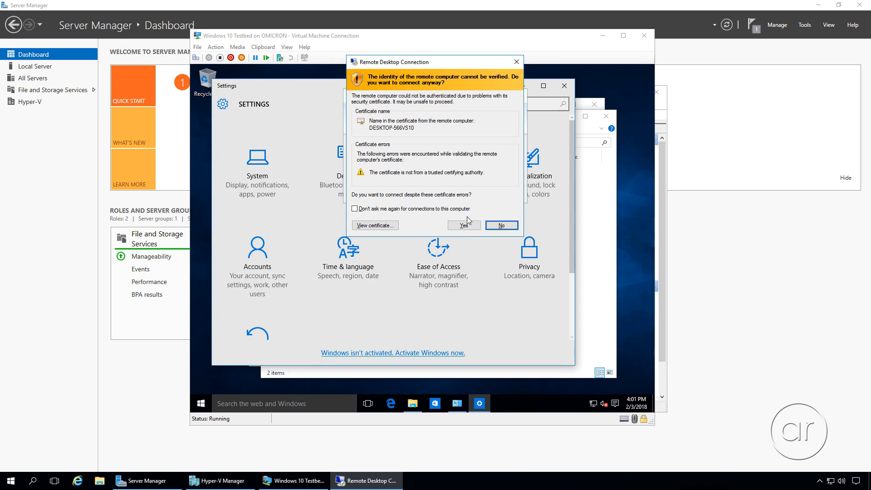
left_click(463, 225)
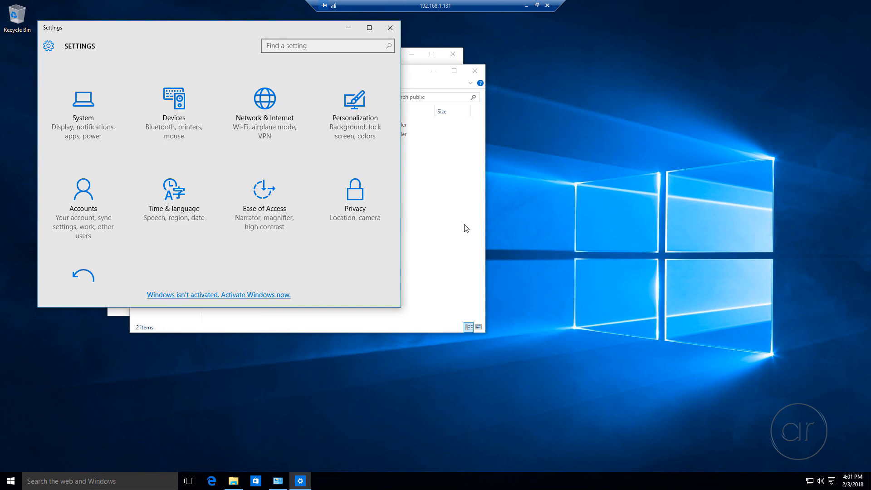
left_click(211, 481)
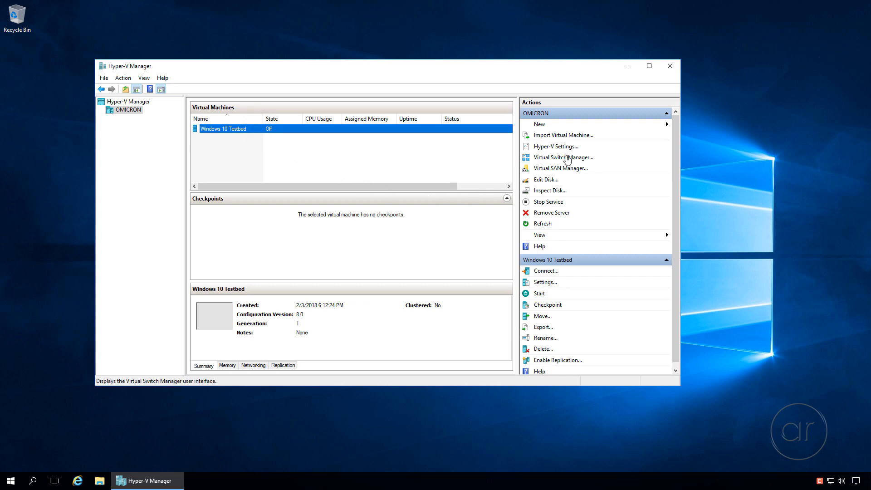
In Virtual Switch Manager, confirm the Realtek switch is an external network.
left_click(563, 157)
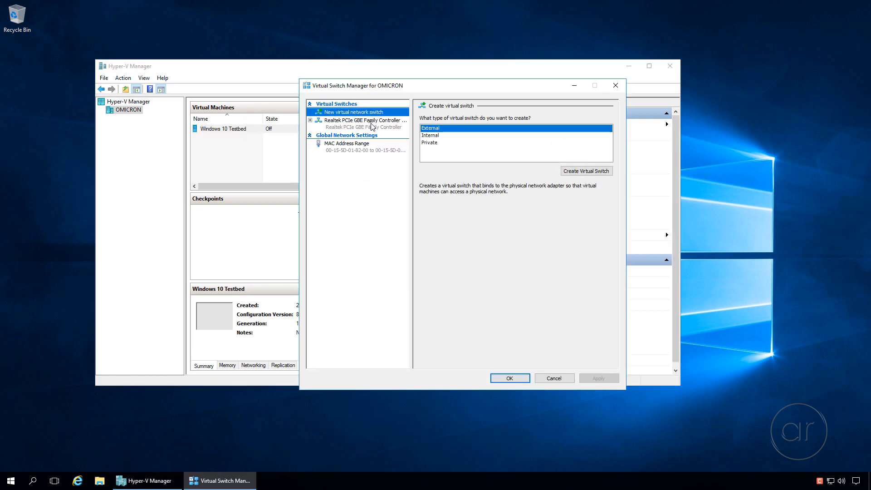
left_click(363, 120)
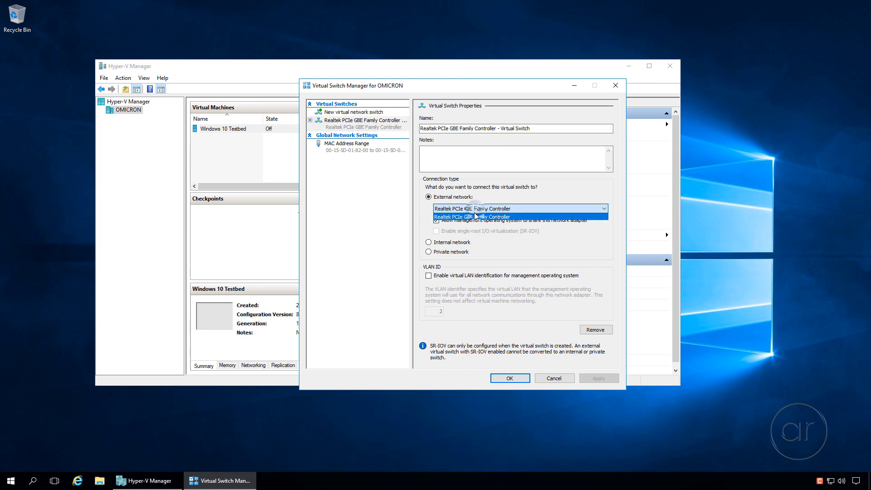
left_click(471, 217)
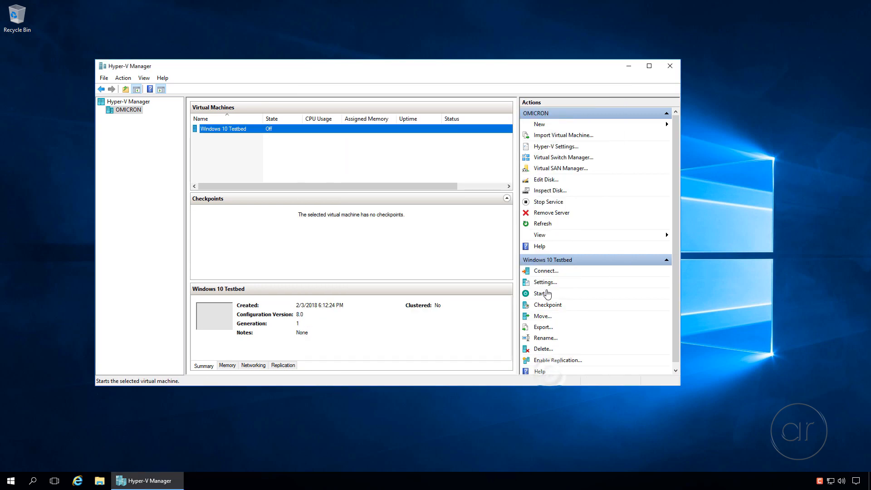
Review Windows 10 Testbed's memory, processor and hard disk settings.
left_click(544, 281)
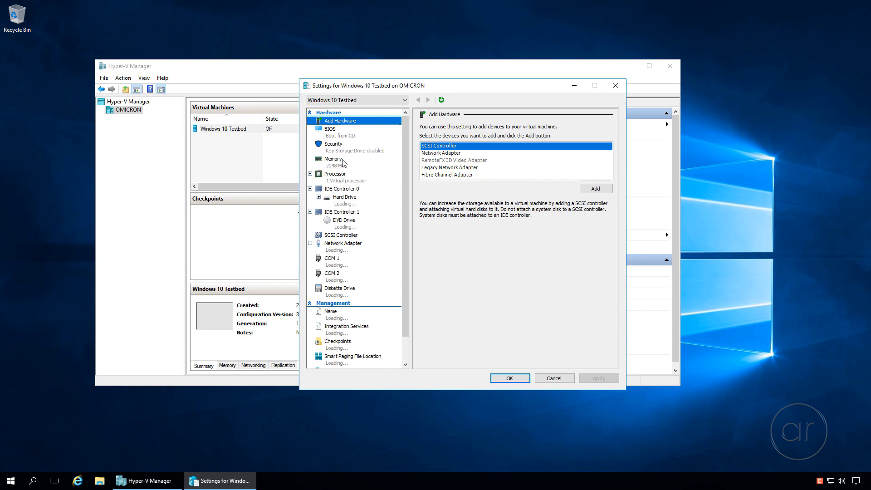
left_click(333, 162)
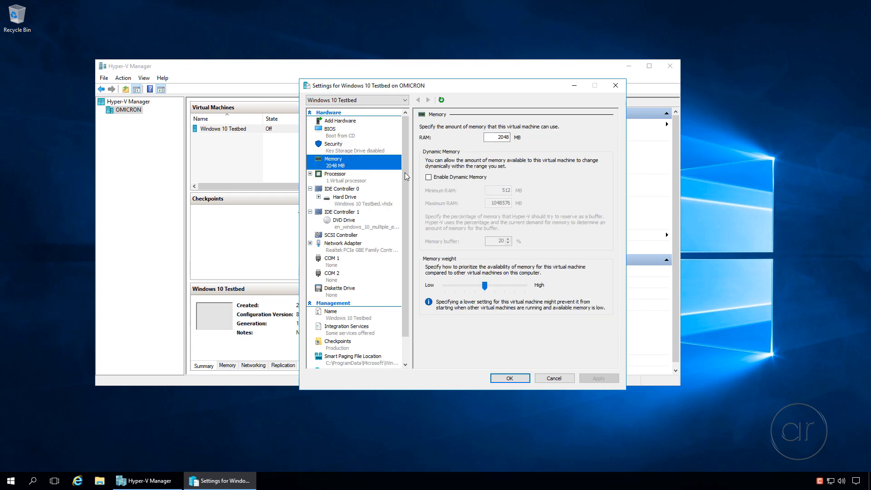
left_click(335, 173)
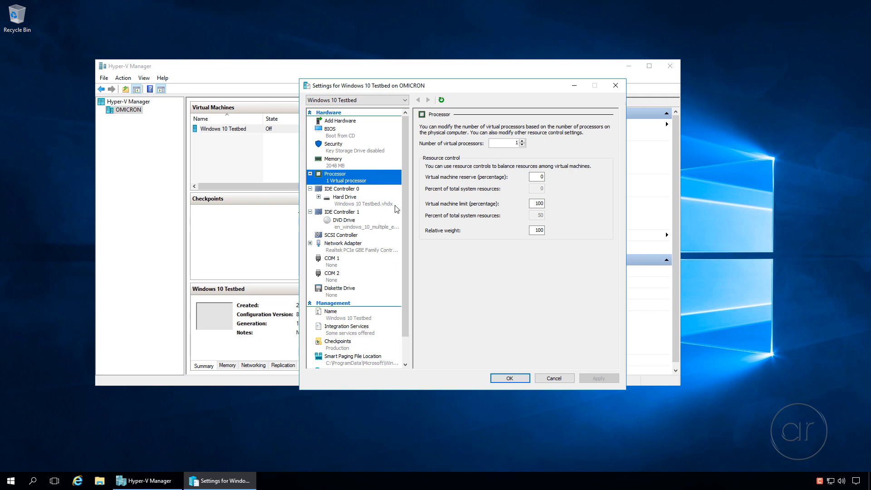
left_click(345, 197)
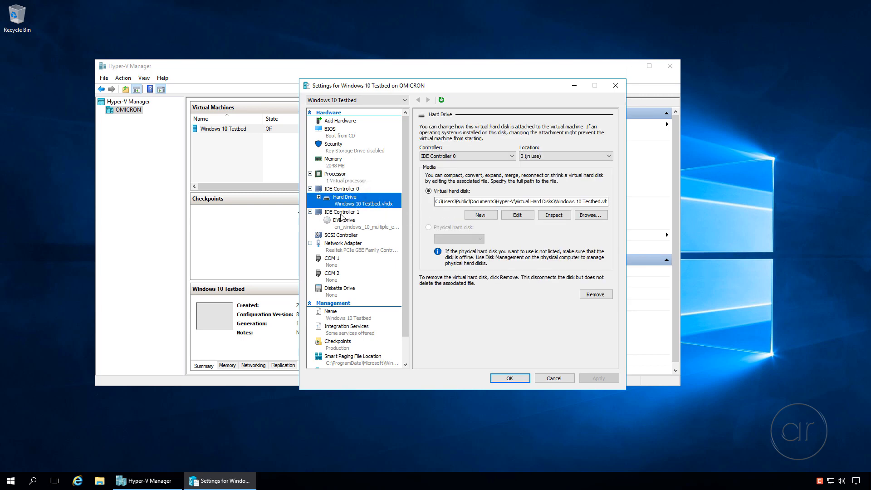
Set the DVD drive's media to None, ejecting the installation ISO.
left_click(343, 222)
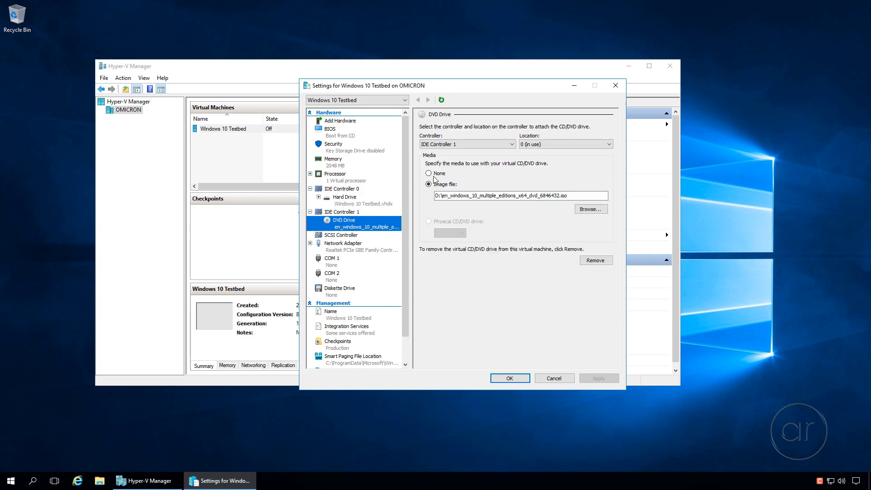
left_click(428, 173)
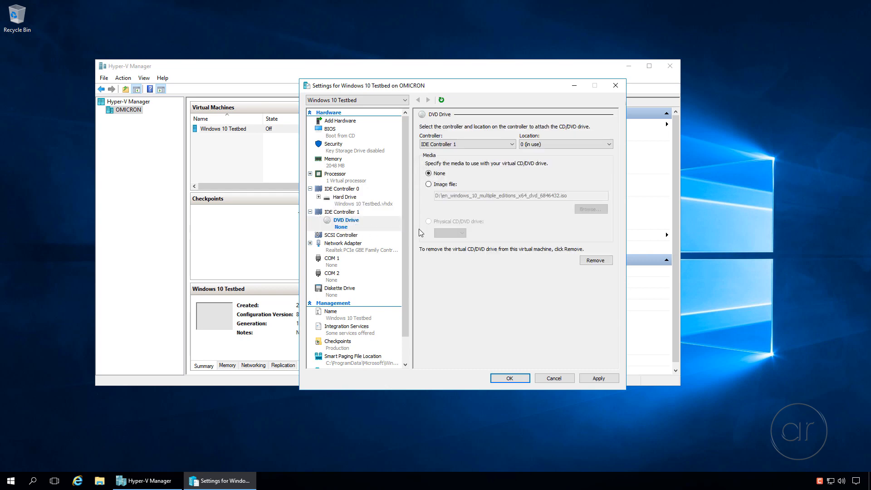